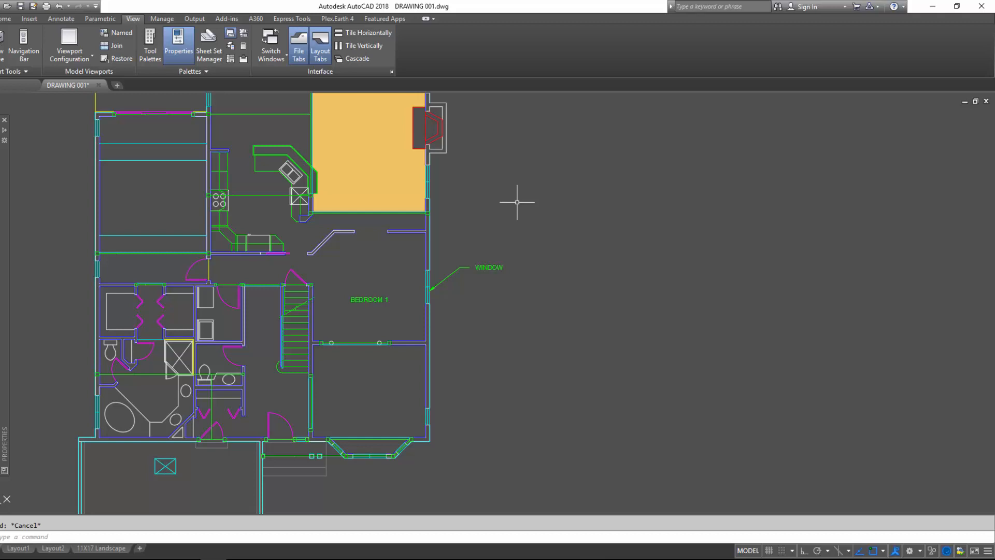
{"action": "mouse_move", "coordinate": [535, 219]}
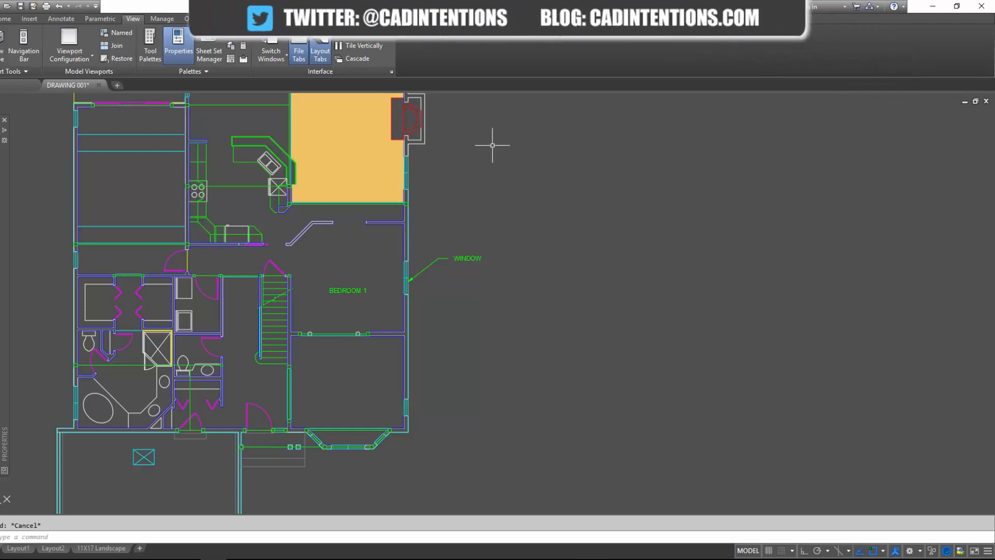
{"action": "mouse_move", "coordinate": [469, 147]}
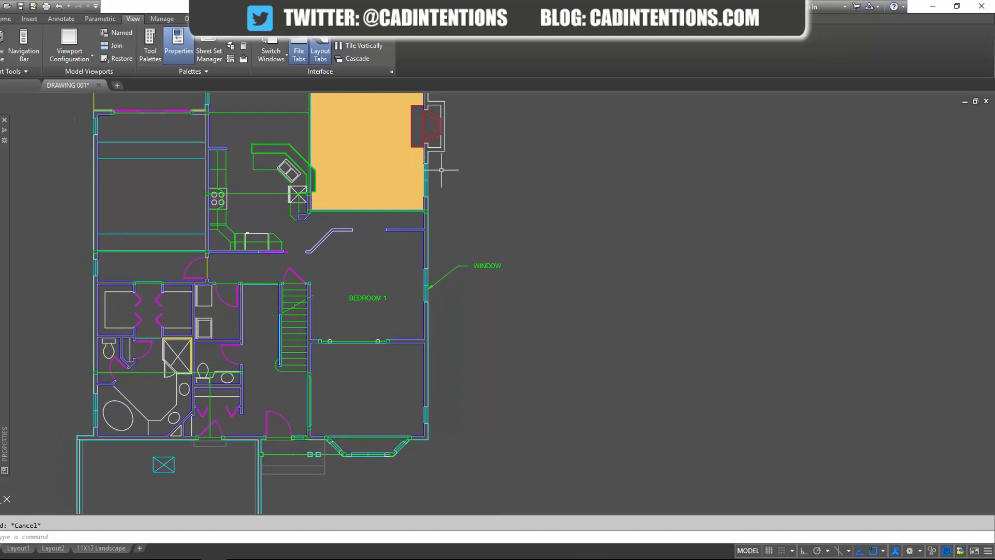
{"action": "mouse_move", "coordinate": [307, 239]}
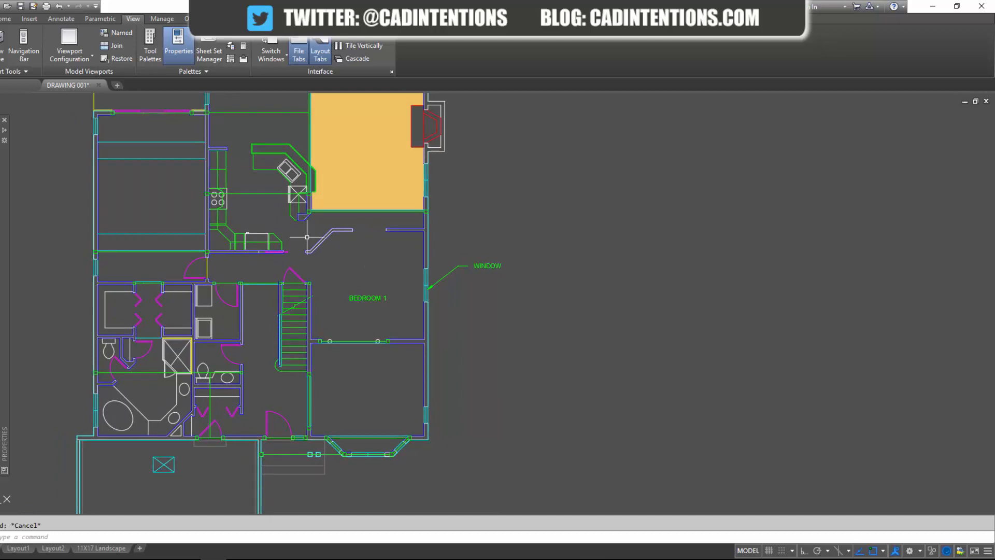
{"action": "mouse_move", "coordinate": [149, 45]}
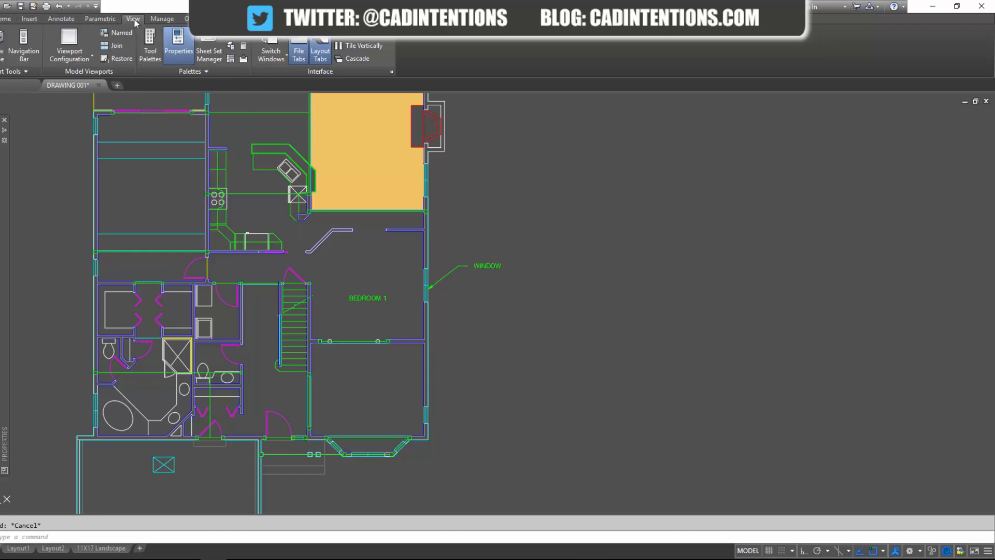
{"action": "mouse_move", "coordinate": [146, 48]}
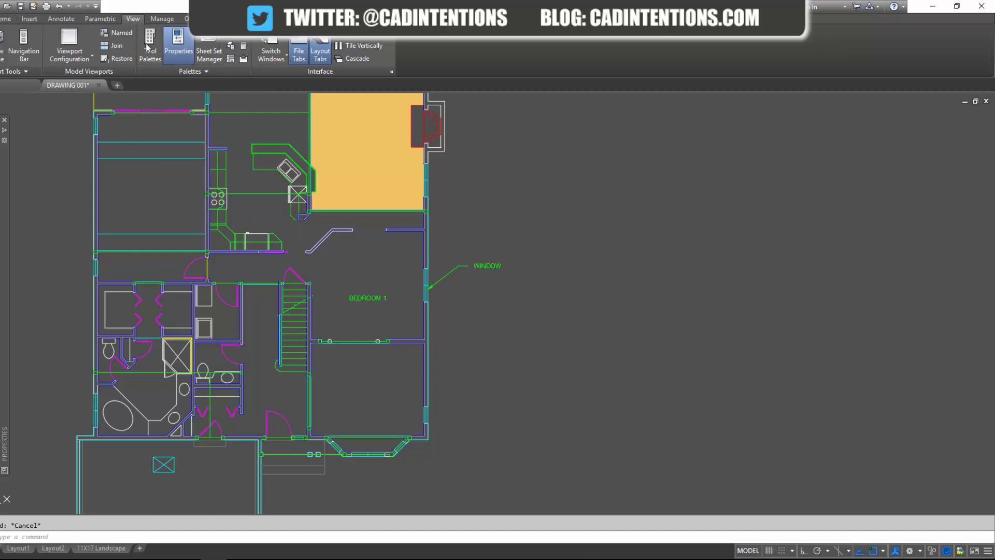
- Show the Tool Palettes window and dock it along the right edge of the floor plan
{"action": "left_click", "coordinate": [150, 44]}
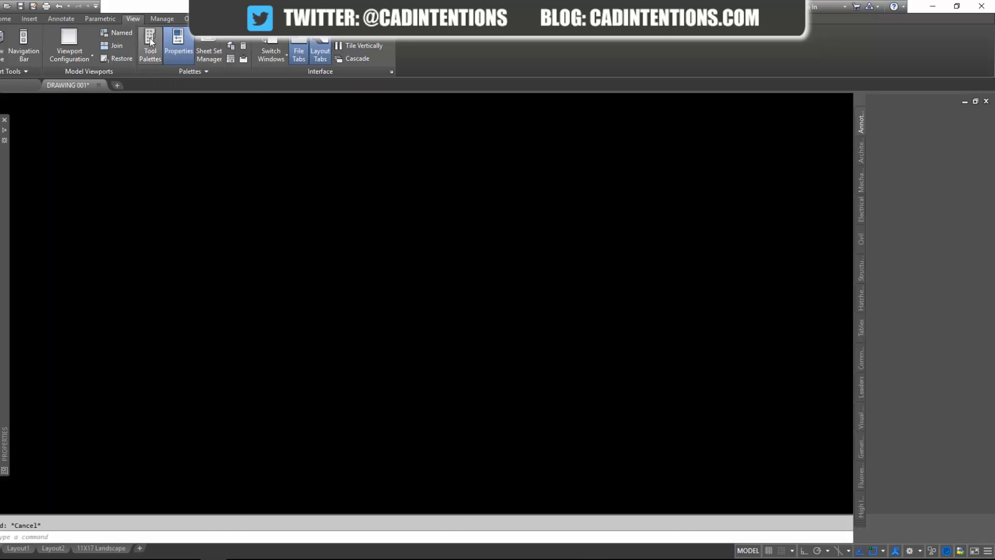
{"action": "left_click", "coordinate": [149, 50]}
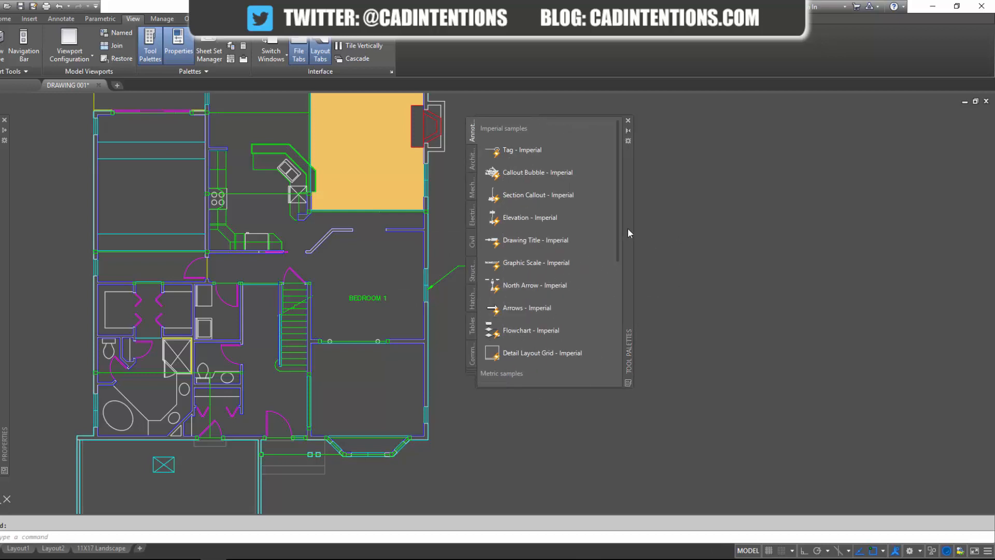
{"action": "left_click", "coordinate": [627, 120]}
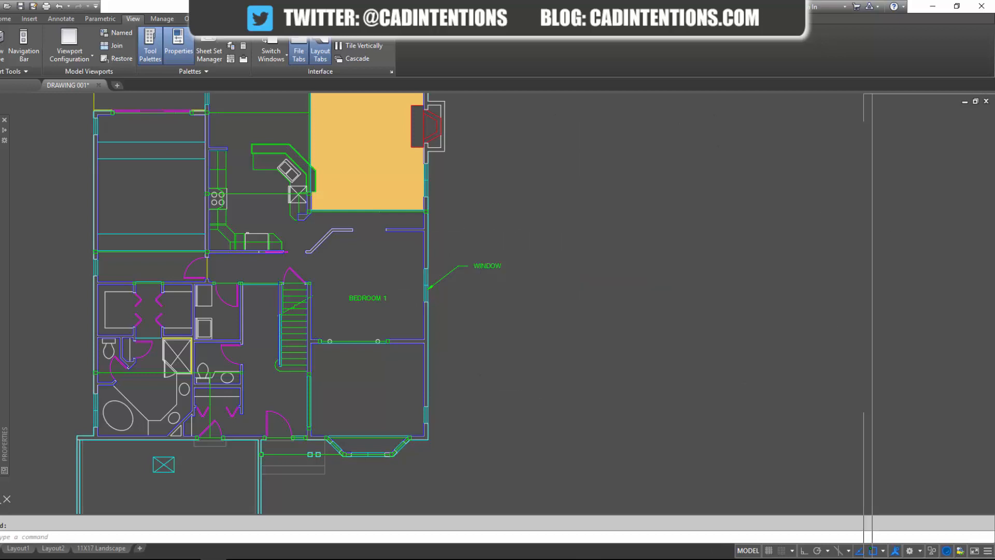
{"action": "left_click", "coordinate": [150, 46]}
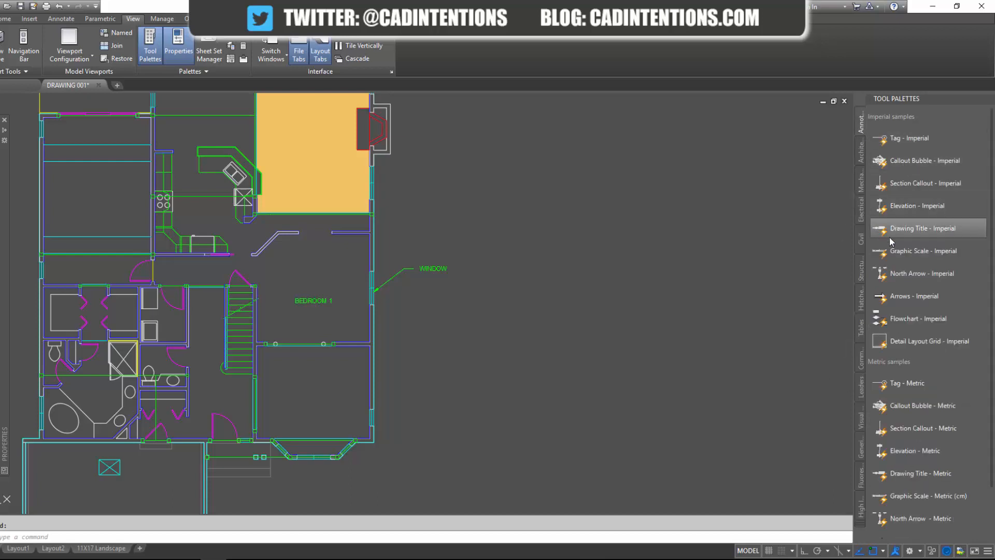
{"action": "mouse_move", "coordinate": [926, 297]}
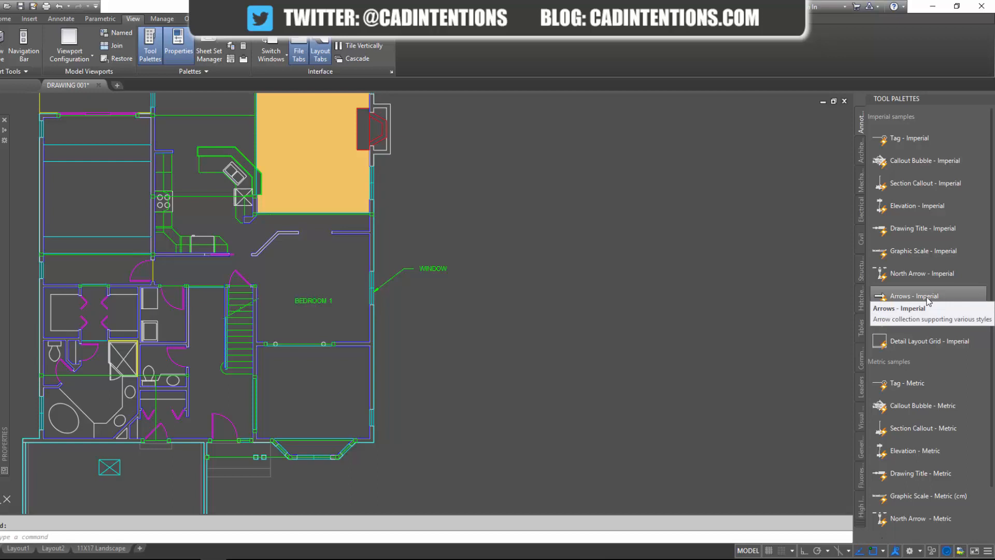
- Place a single-headed imperial arrow, then try a Leader - Slot tool with the default tag number
{"action": "left_click", "coordinate": [915, 296]}
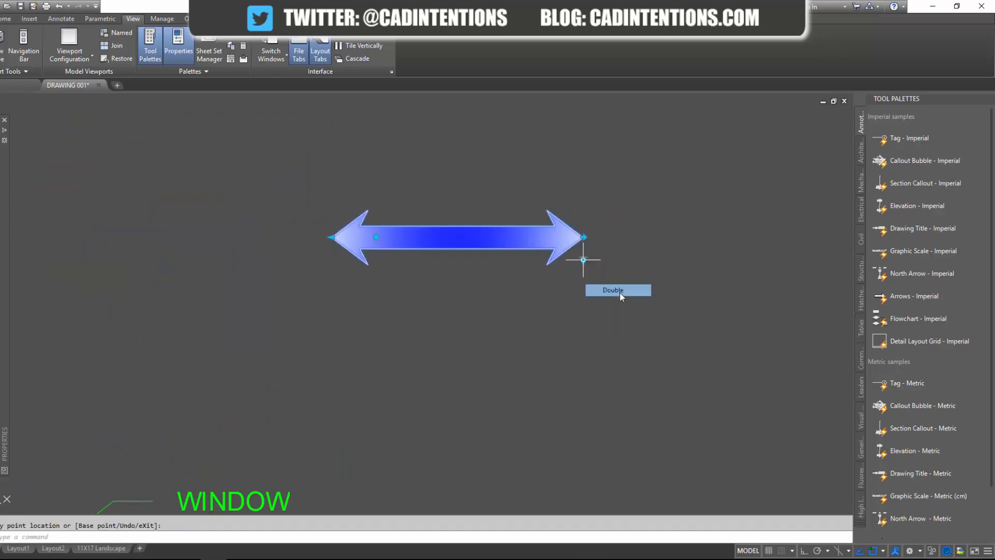
{"action": "left_click", "coordinate": [613, 291]}
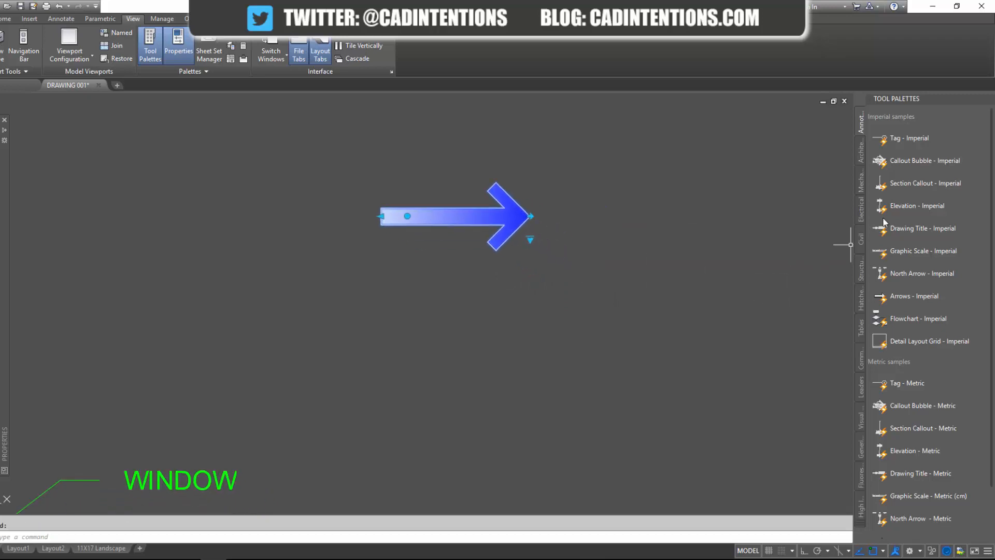
{"action": "left_click", "coordinate": [860, 381]}
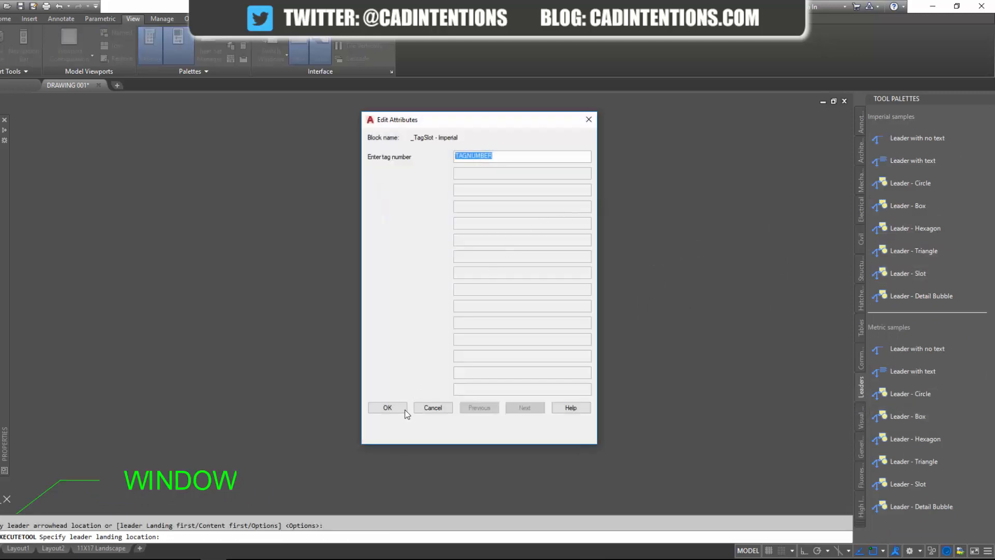
{"action": "left_click", "coordinate": [387, 406]}
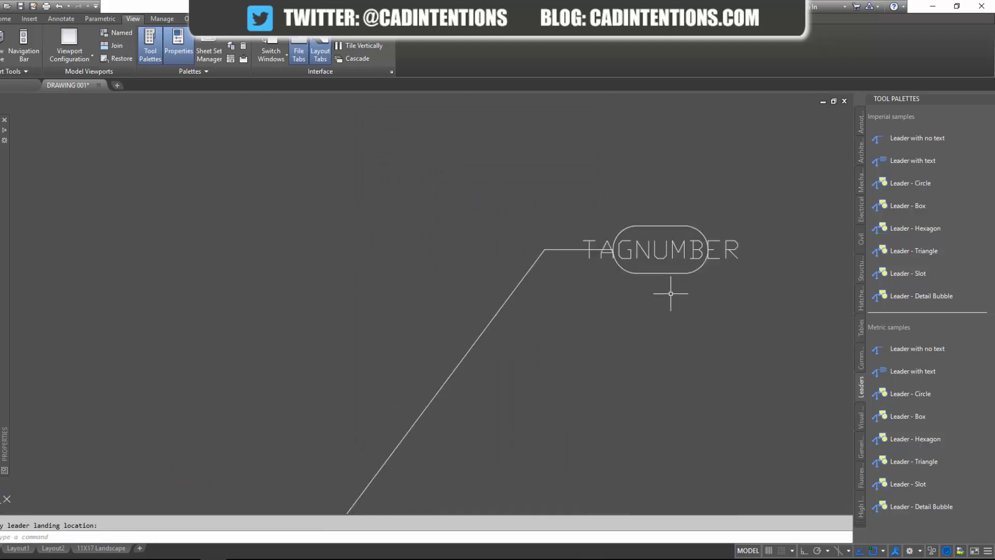
{"action": "left_click", "coordinate": [592, 202]}
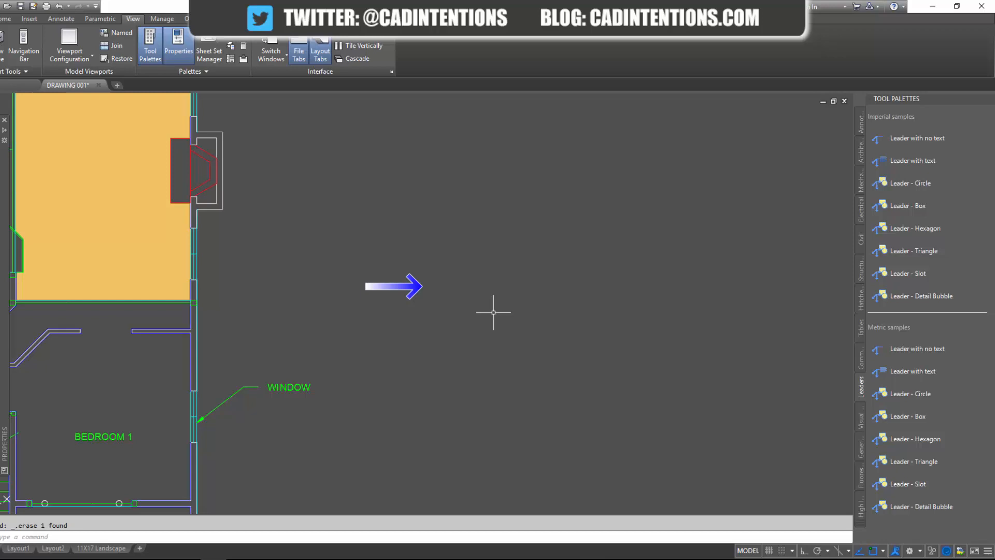
{"action": "mouse_move", "coordinate": [631, 160]}
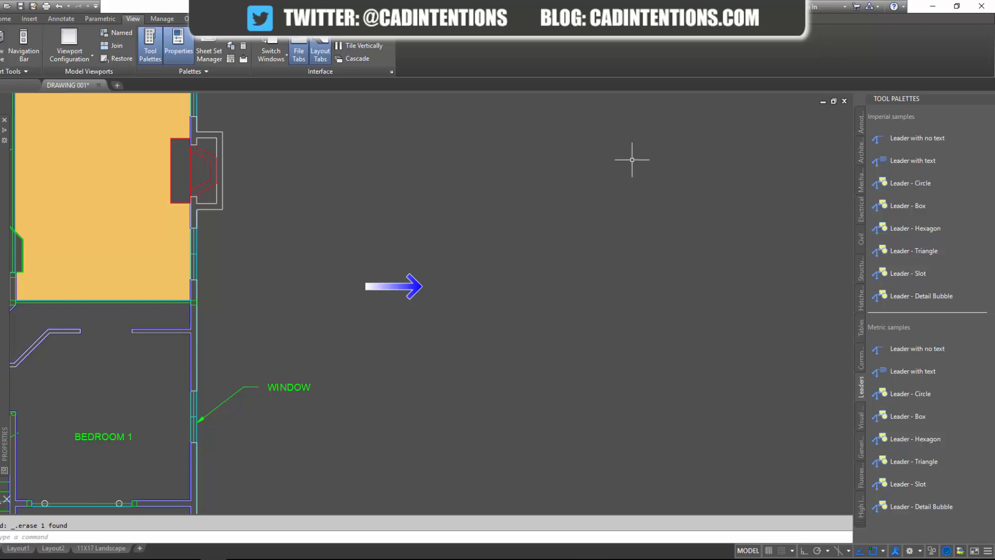
{"action": "mouse_move", "coordinate": [713, 138]}
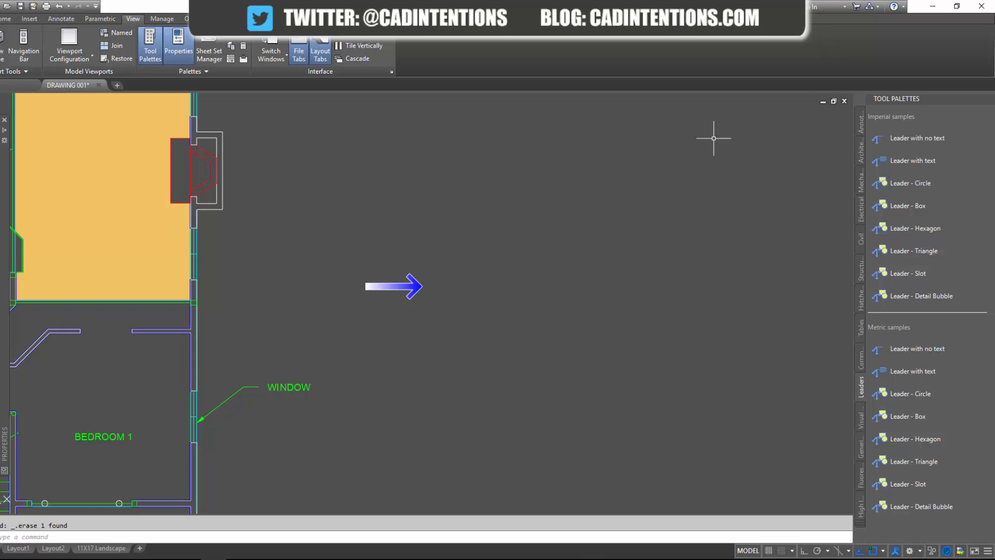
{"action": "mouse_move", "coordinate": [860, 127]}
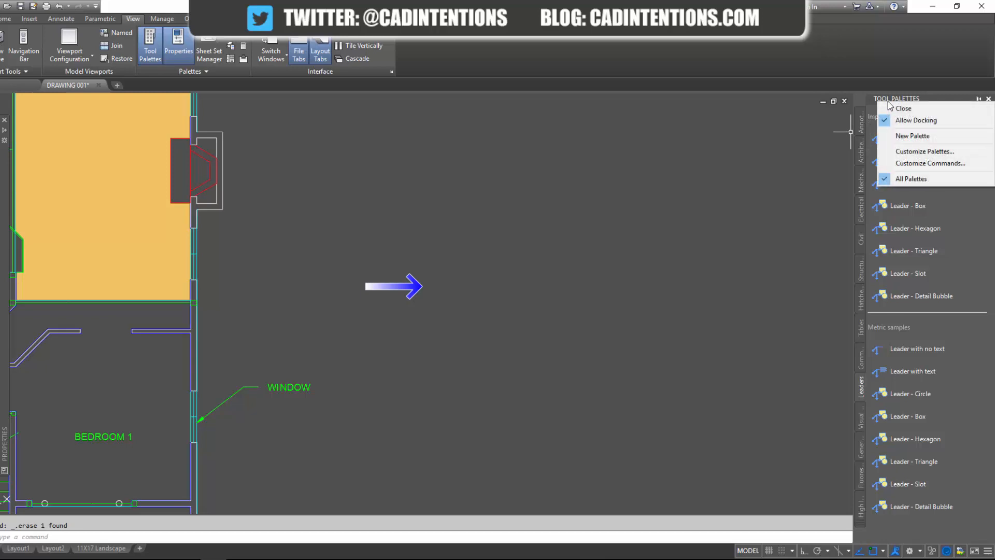
{"action": "mouse_move", "coordinate": [925, 151]}
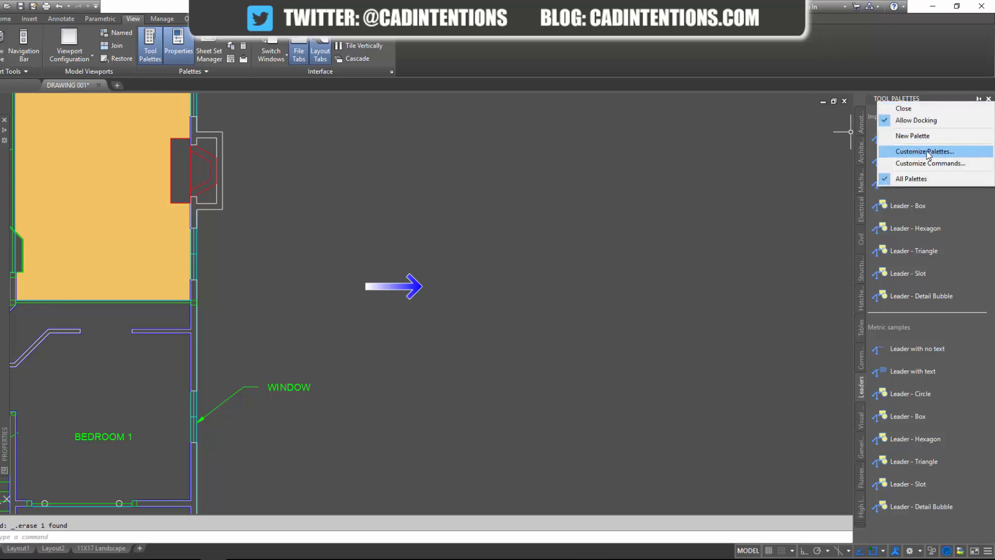
- Create a new palette named CAD Intentions via Customize Palettes and move it to the top of the list
{"action": "left_click", "coordinate": [925, 151]}
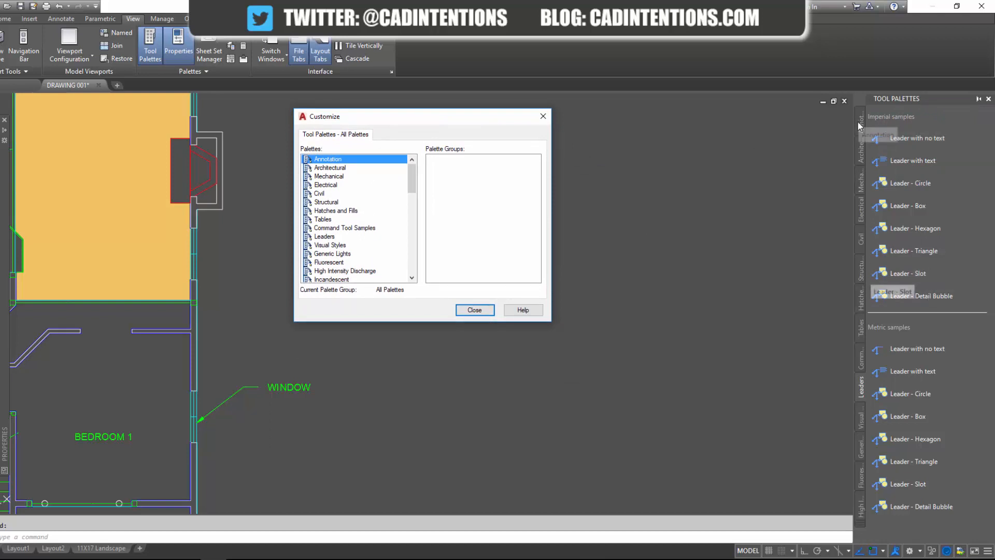
{"action": "mouse_move", "coordinate": [379, 212]}
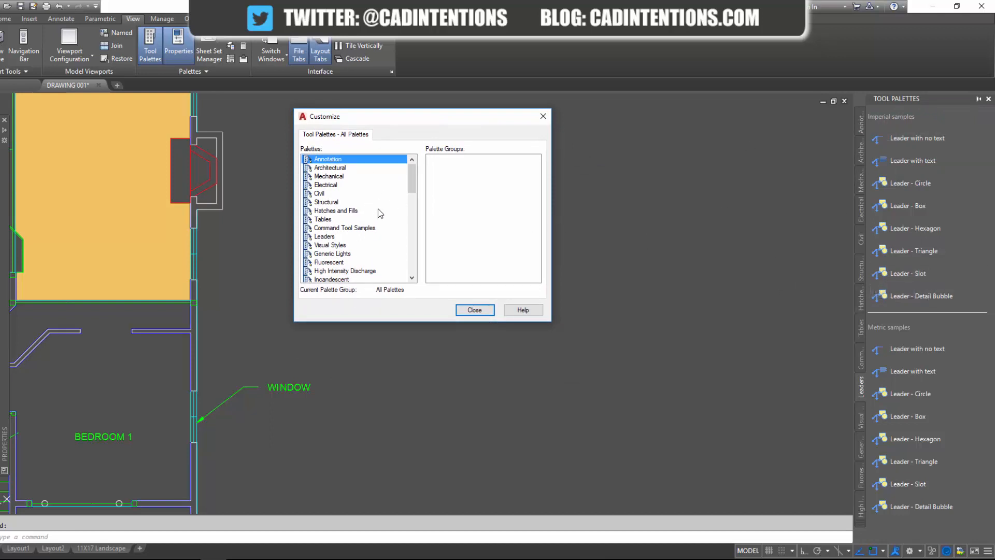
{"action": "right_click", "coordinate": [329, 176]}
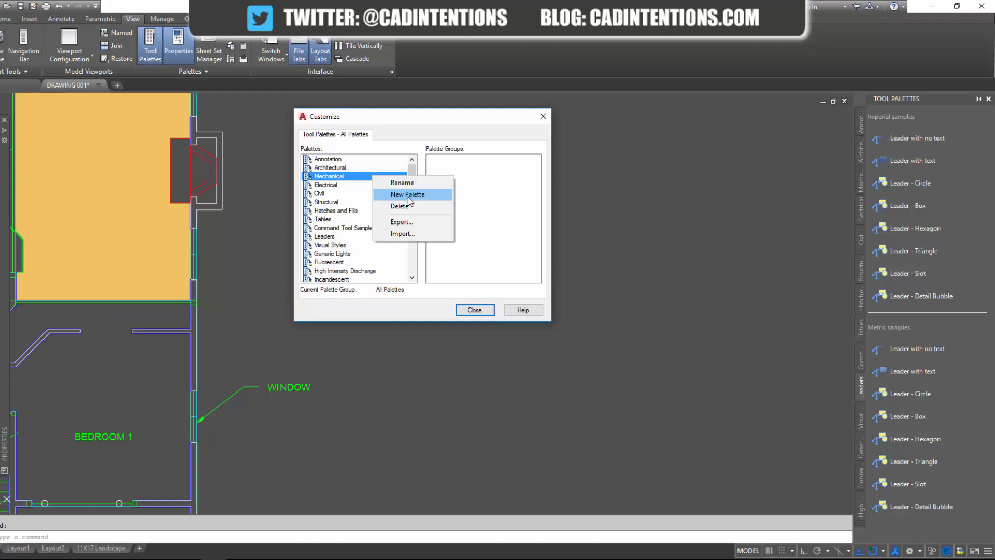
{"action": "mouse_move", "coordinate": [418, 195]}
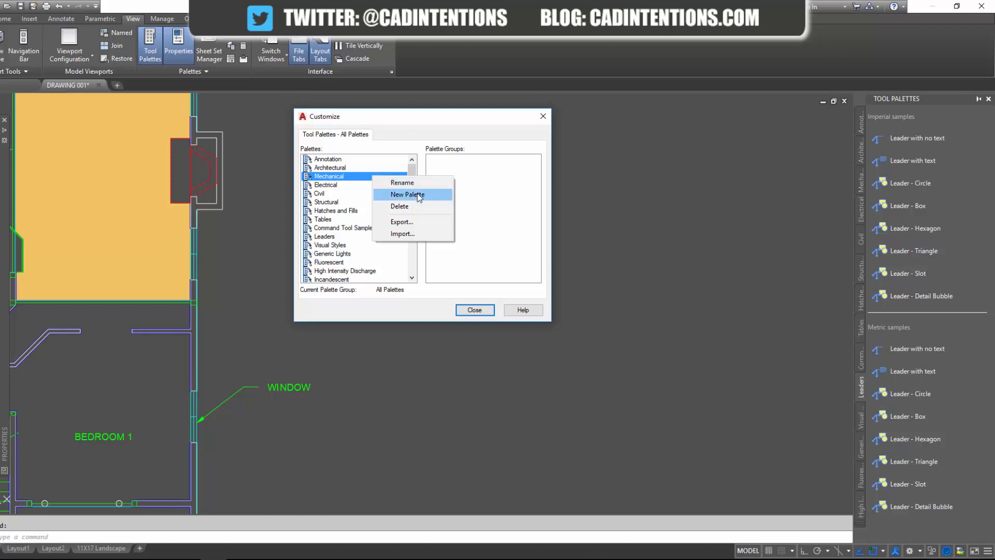
{"action": "left_click", "coordinate": [406, 193]}
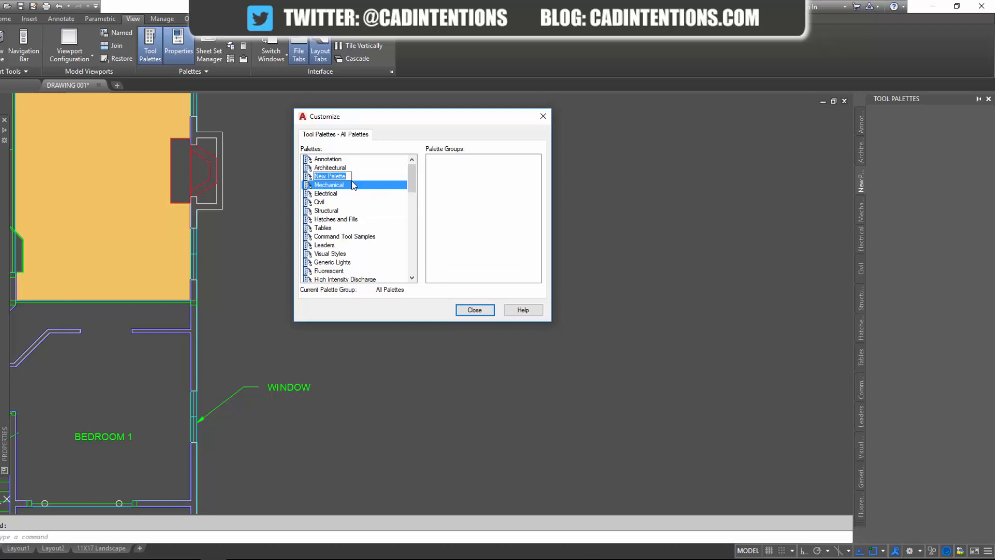
{"action": "type", "text": "cU"}
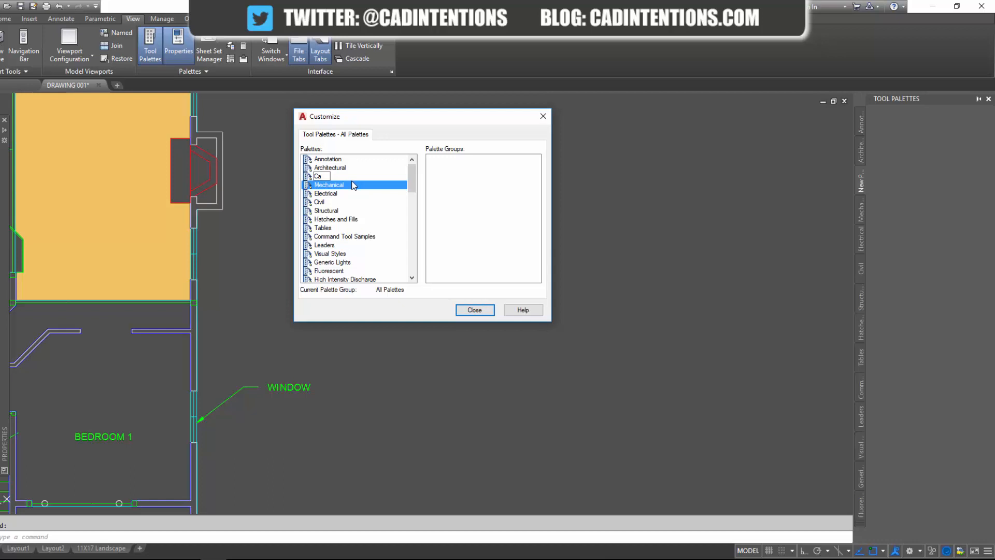
{"action": "type", "text": "CAD Intentions"}
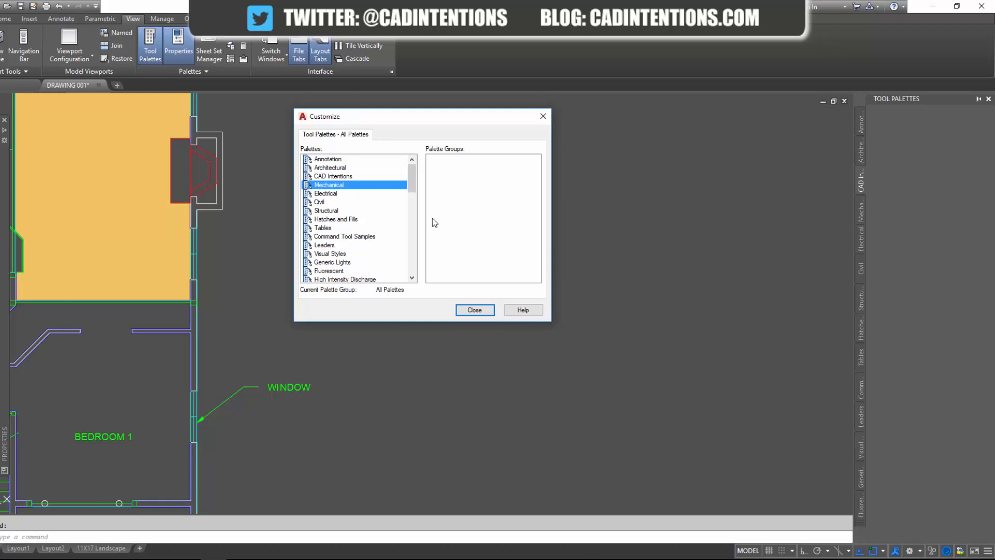
{"action": "mouse_move", "coordinate": [908, 191]}
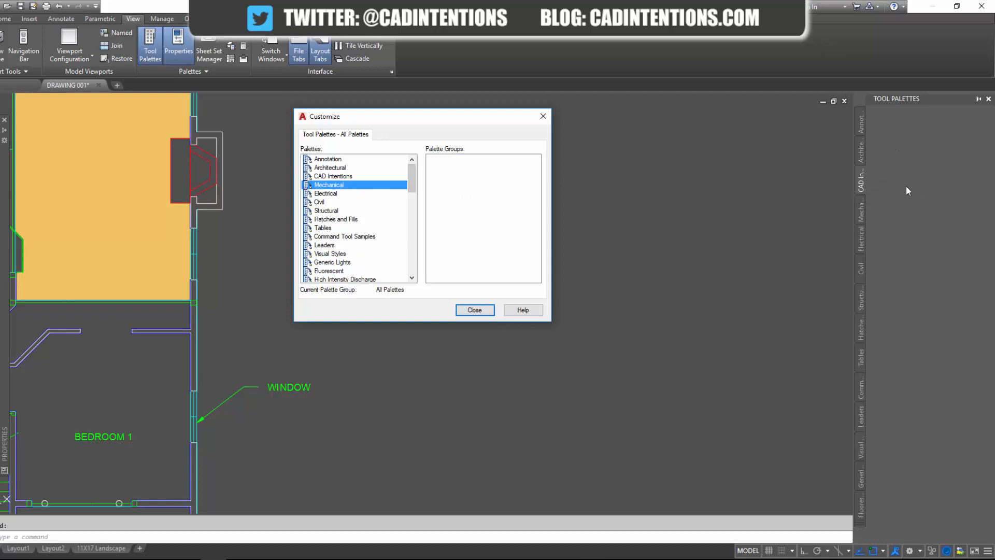
{"action": "mouse_move", "coordinate": [947, 167]}
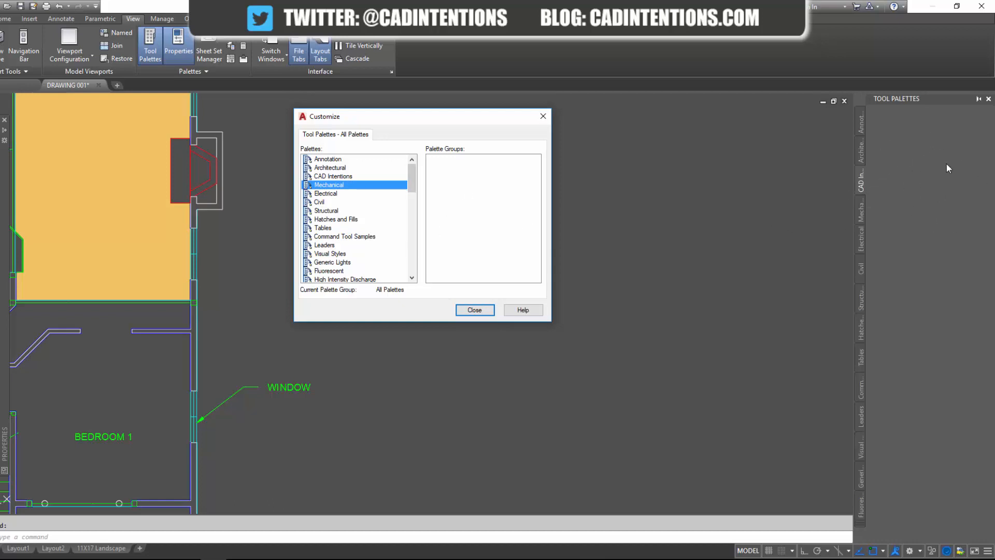
{"action": "left_click", "coordinate": [332, 177]}
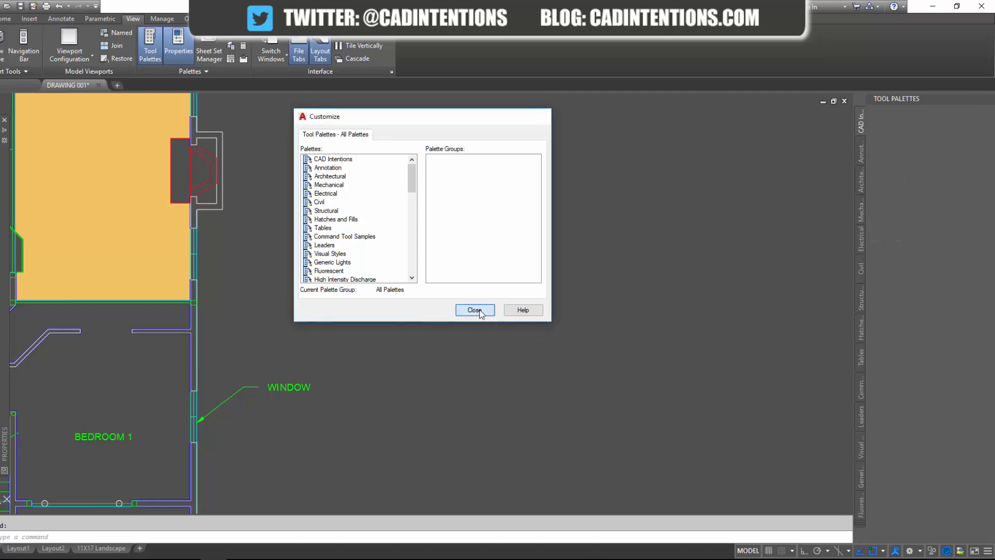
{"action": "left_click", "coordinate": [474, 310]}
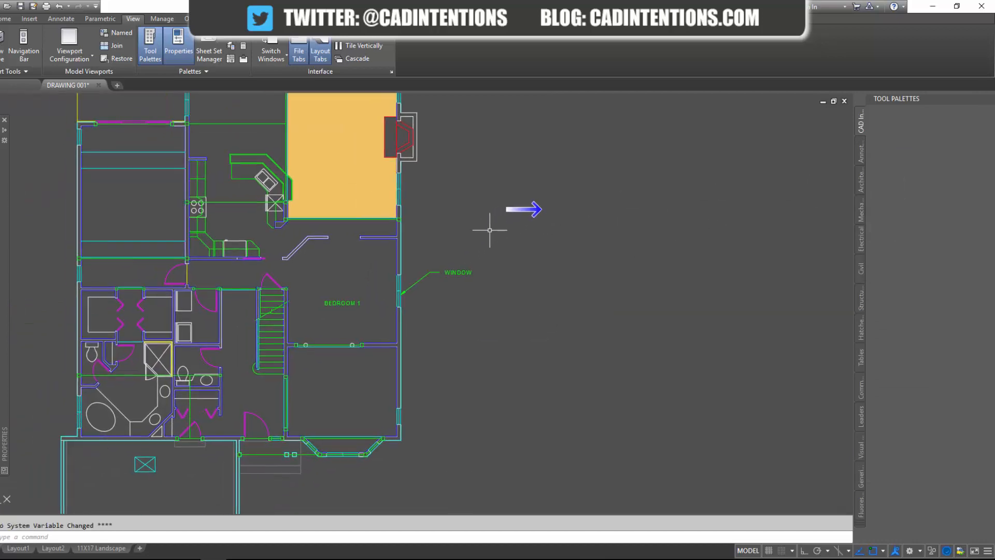
{"action": "mouse_move", "coordinate": [581, 282]}
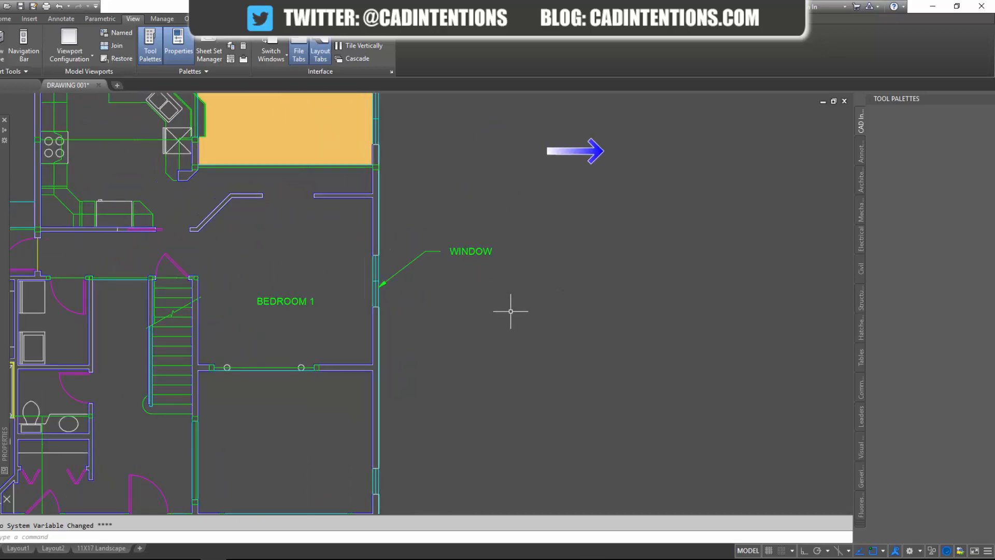
{"action": "mouse_move", "coordinate": [496, 267]}
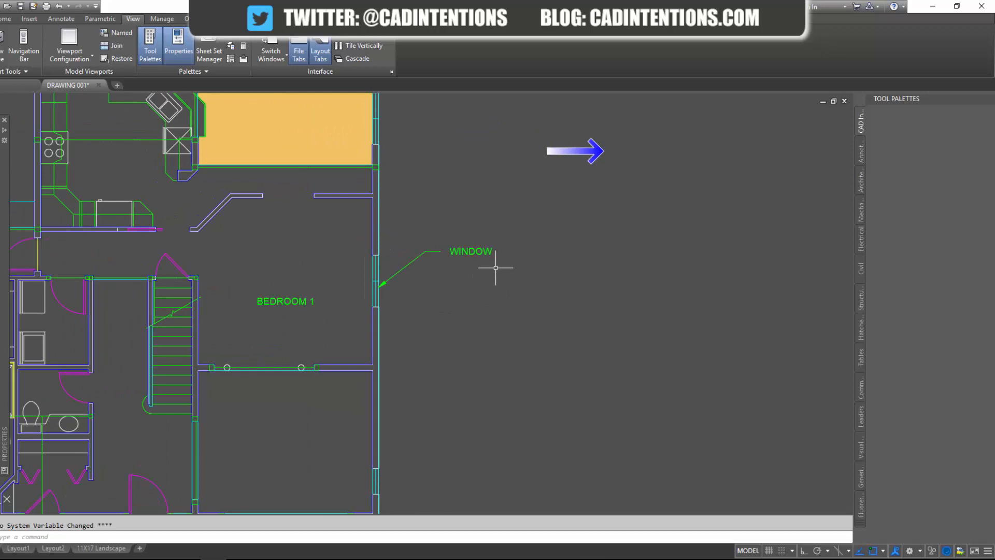
{"action": "left_click", "coordinate": [471, 250]}
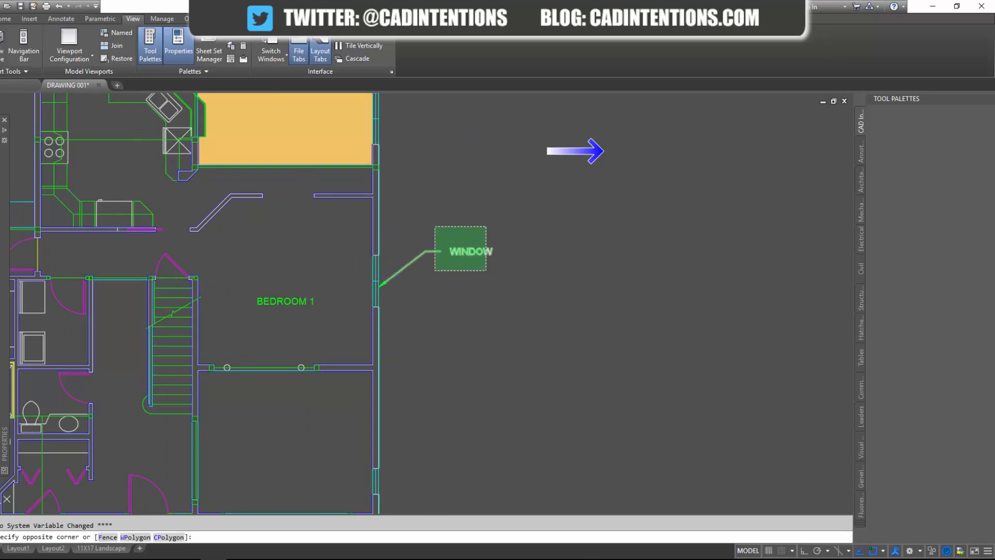
{"action": "key", "text": "Escape"}
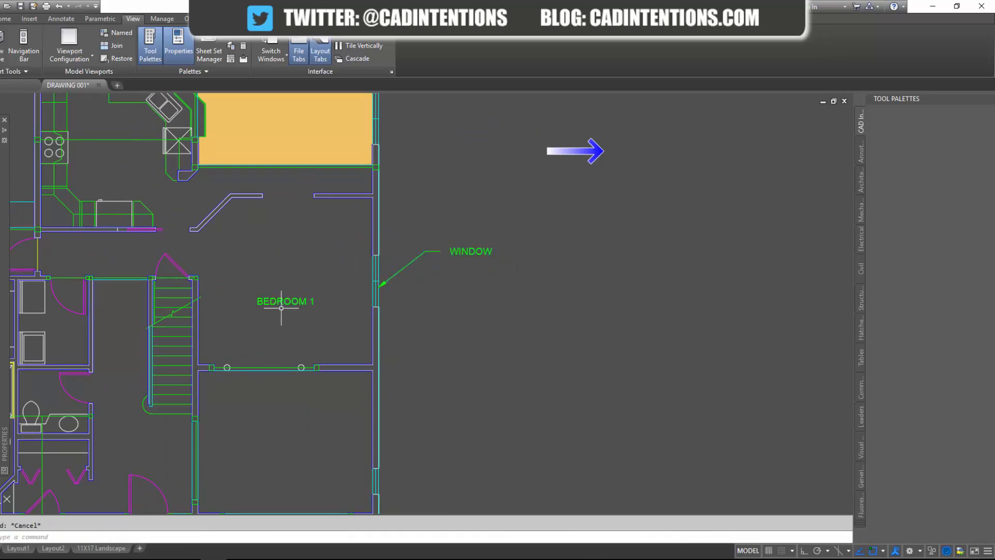
{"action": "mouse_move", "coordinate": [270, 275]}
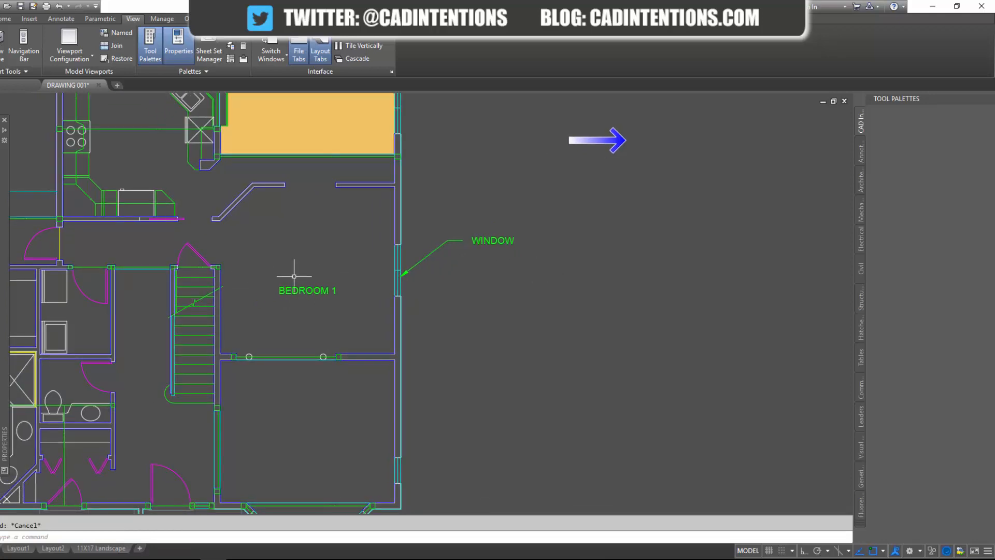
{"action": "mouse_move", "coordinate": [538, 270]}
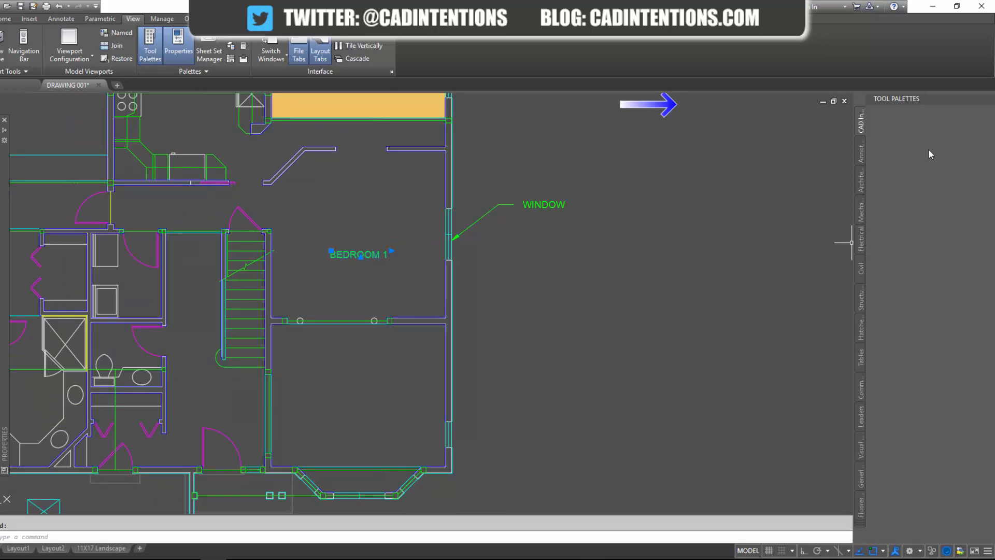
{"action": "mouse_move", "coordinate": [325, 347]}
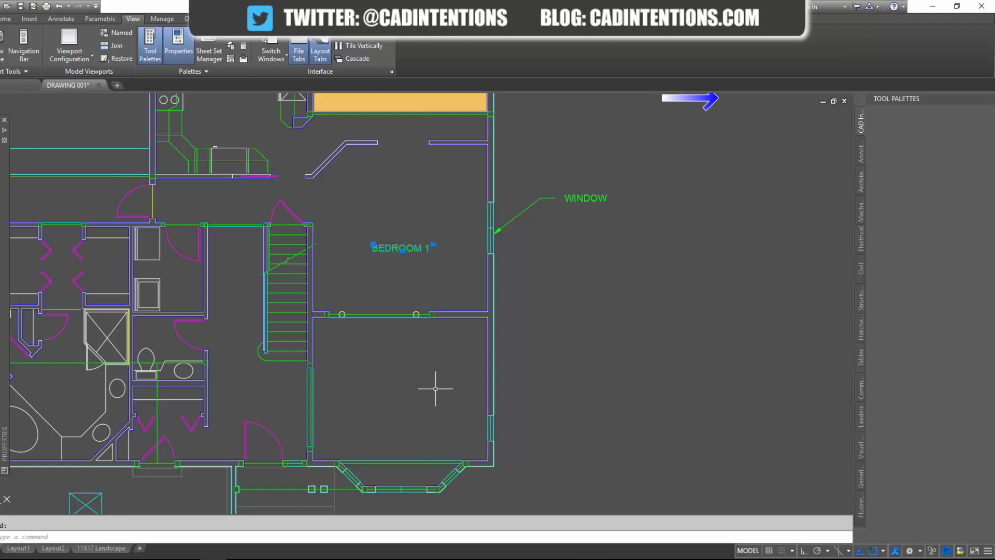
{"action": "mouse_move", "coordinate": [475, 301]}
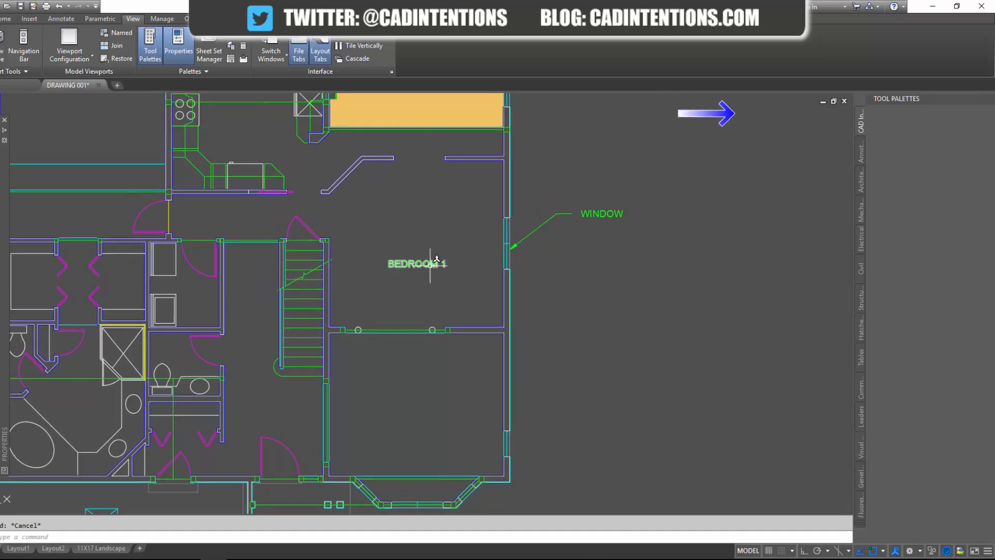
- Drop the BEDROOM 1 label onto the CAD Intentions palette, creating an MText tool
{"action": "left_click", "coordinate": [417, 262]}
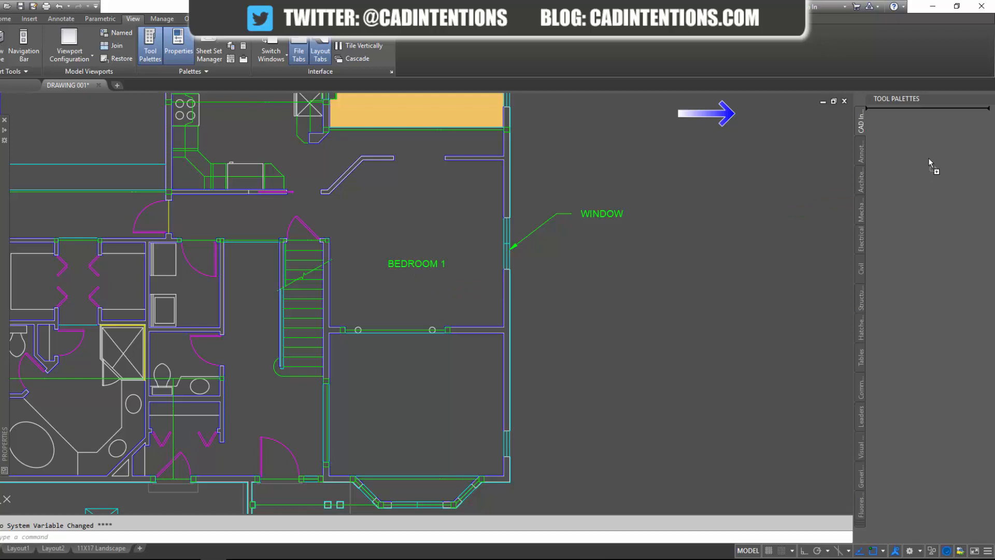
{"action": "mouse_move", "coordinate": [897, 118]}
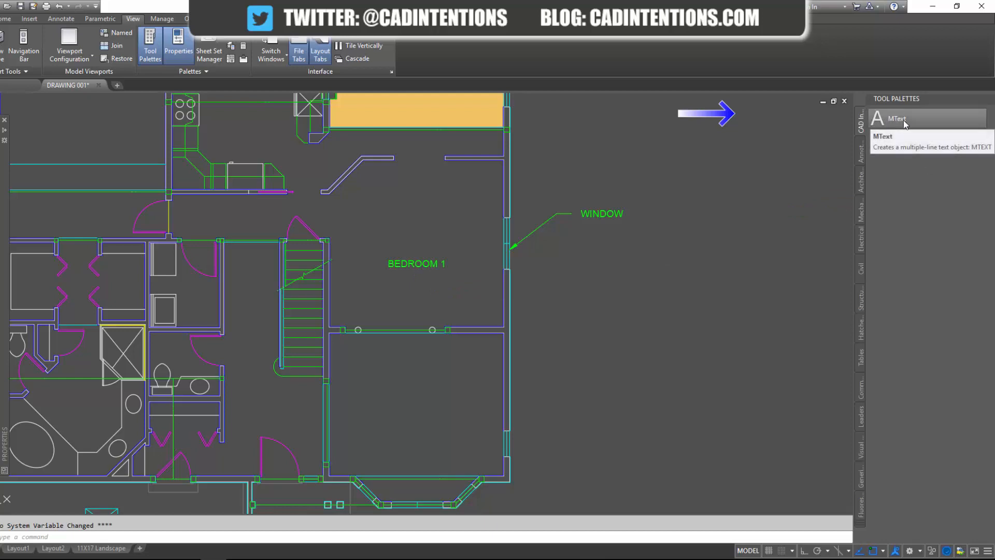
{"action": "right_click", "coordinate": [895, 118]}
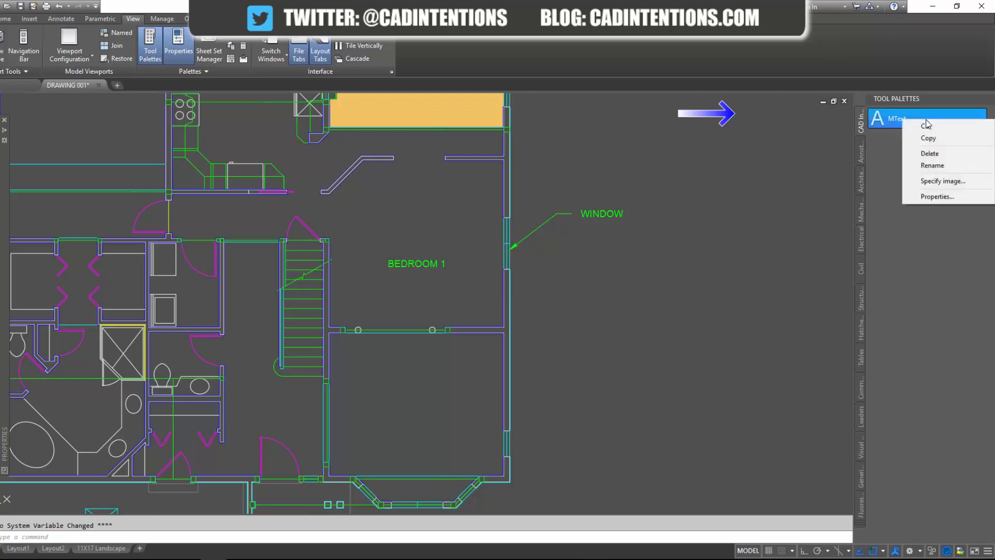
{"action": "mouse_move", "coordinate": [906, 125]}
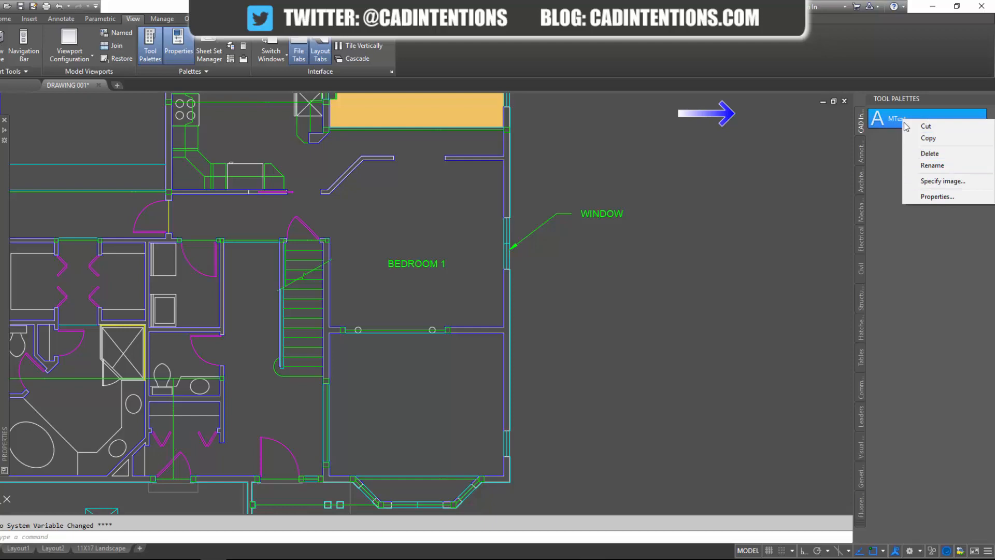
- In the MText tool's properties, start changing its Name to Typical Room Text
{"action": "left_click", "coordinate": [937, 196]}
{"action": "type", "text": "Typical Roo"}
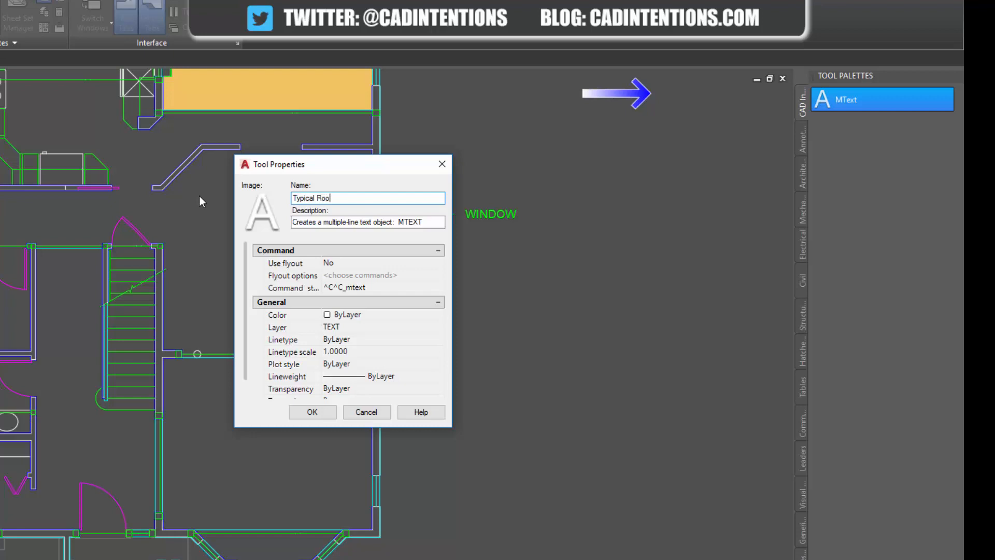
{"action": "type", "text": "m Text"}
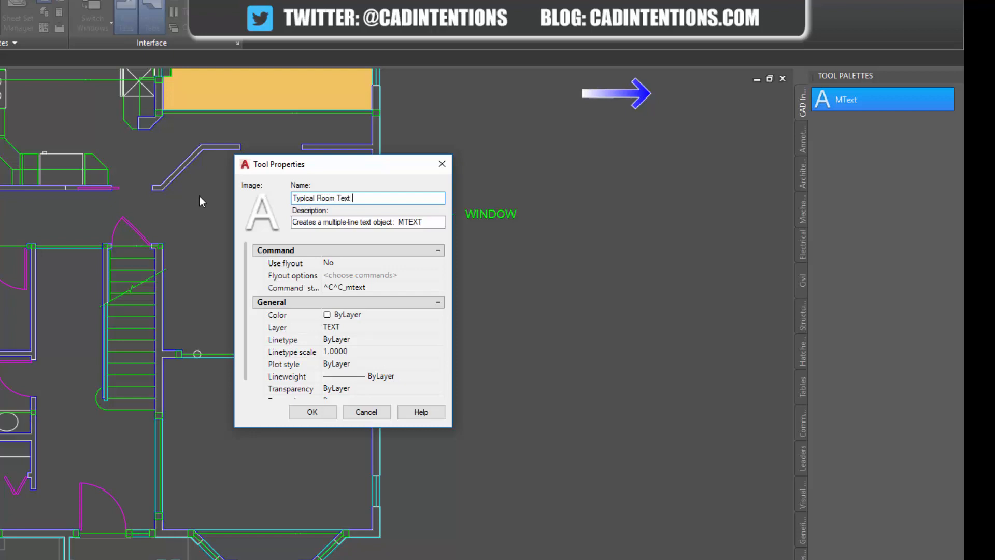
{"action": "type", "text": "("}
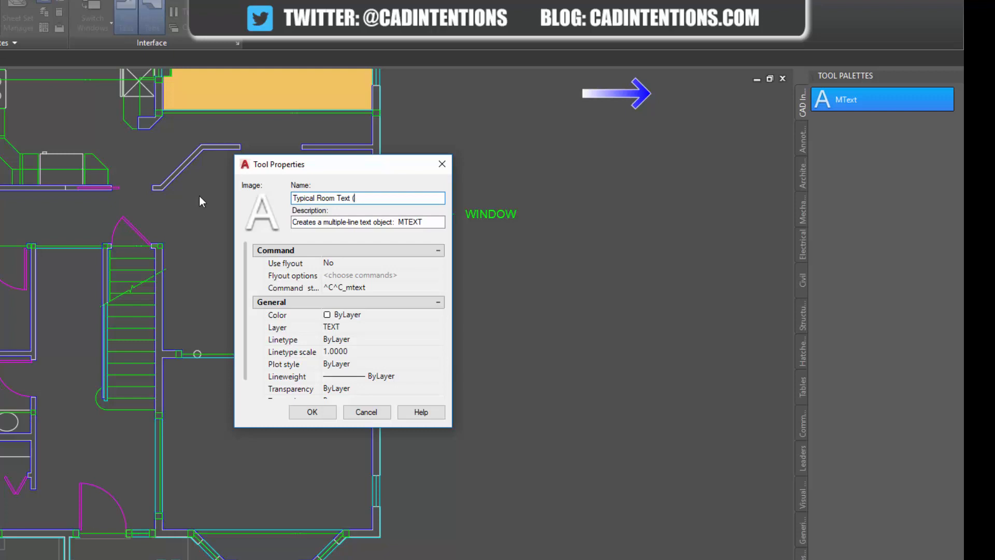
{"action": "type", "text": "1."}
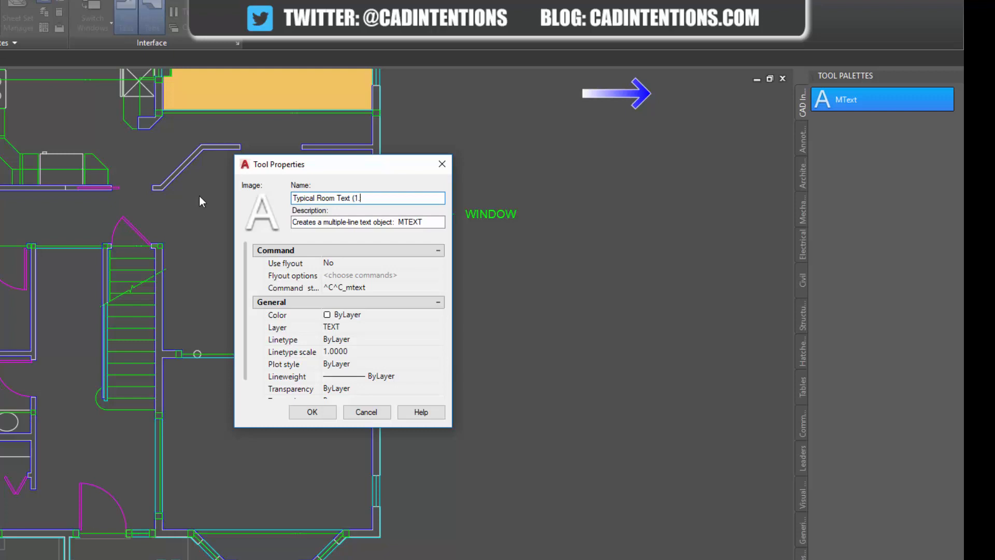
{"action": "type", "text": "2"}
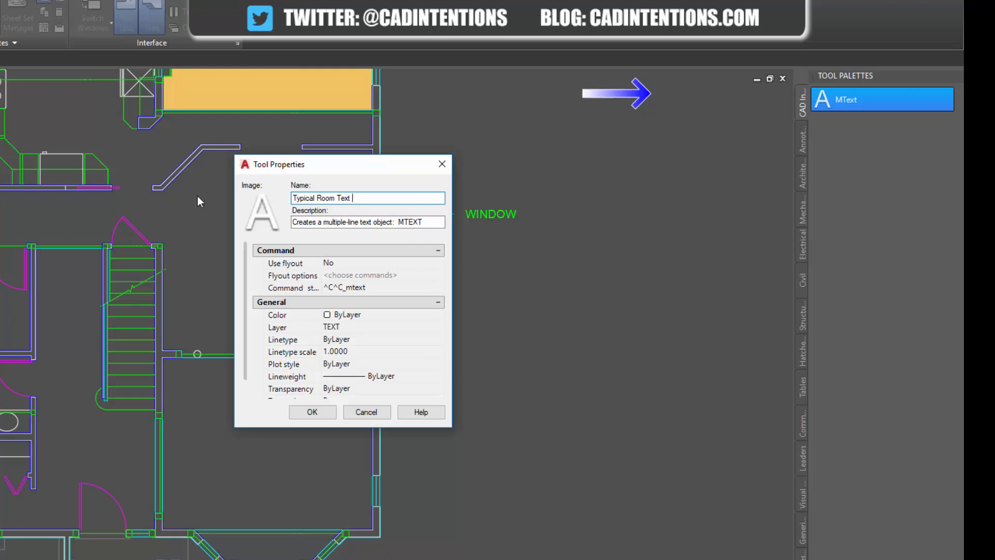
{"action": "mouse_move", "coordinate": [424, 281]}
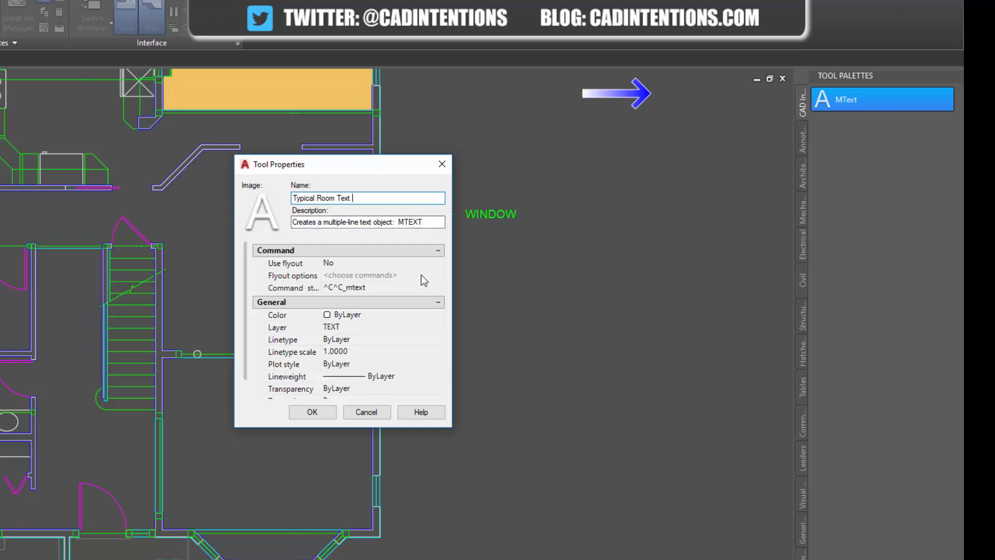
{"action": "mouse_move", "coordinate": [386, 215]}
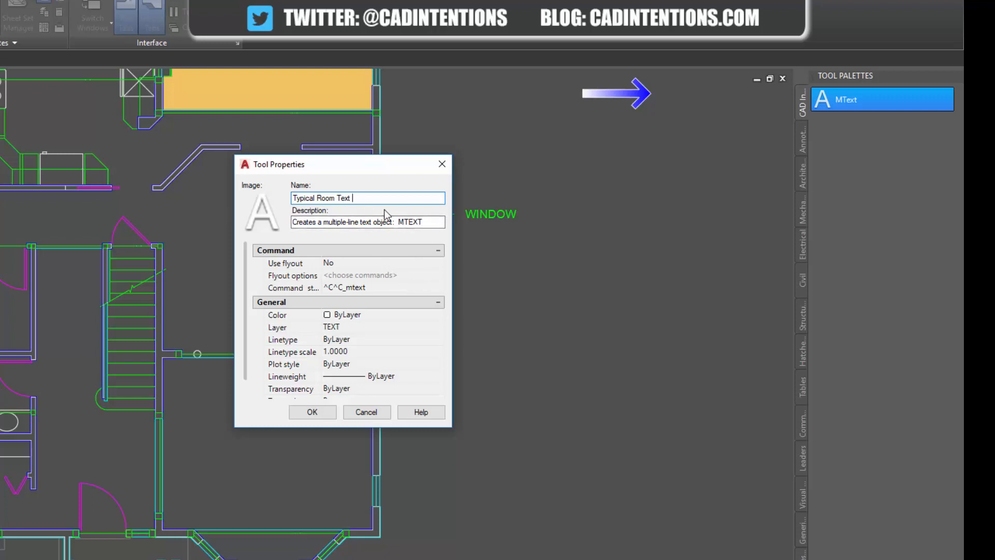
{"action": "mouse_move", "coordinate": [369, 311]}
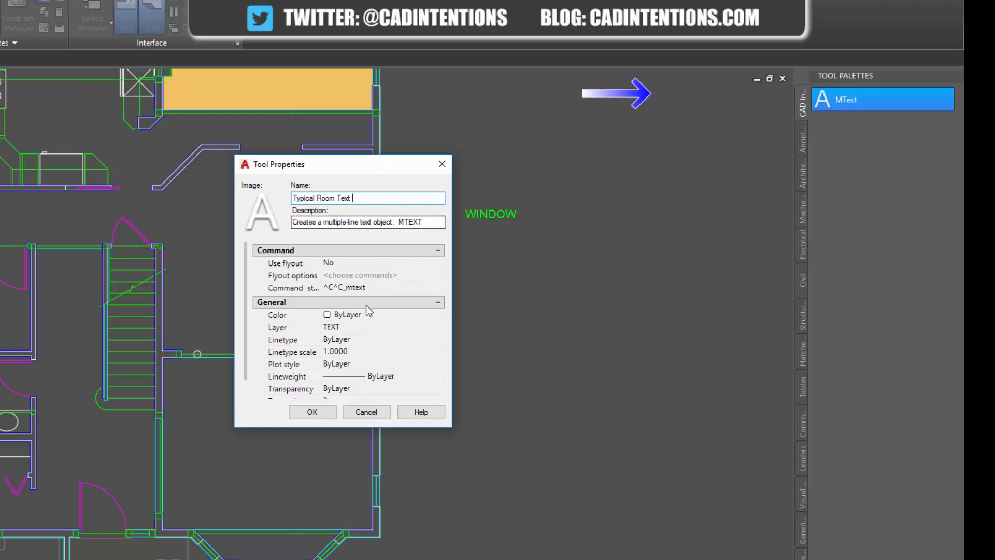
{"action": "mouse_move", "coordinate": [456, 425]}
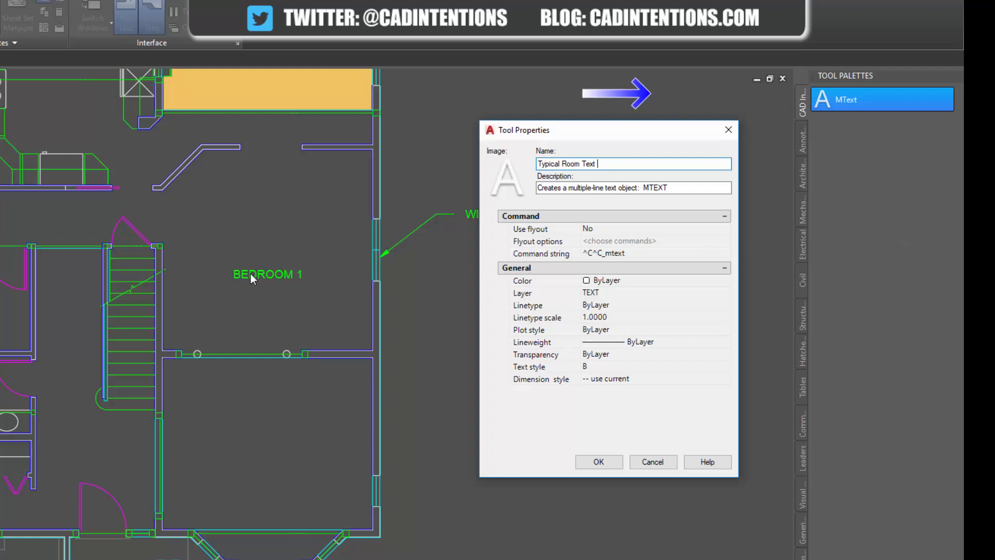
{"action": "mouse_move", "coordinate": [315, 290]}
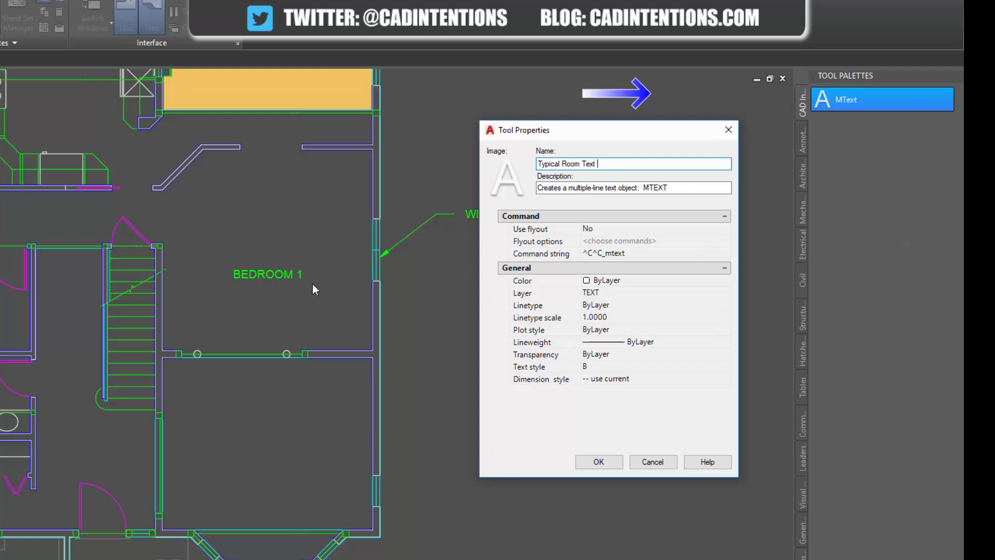
{"action": "mouse_move", "coordinate": [356, 259]}
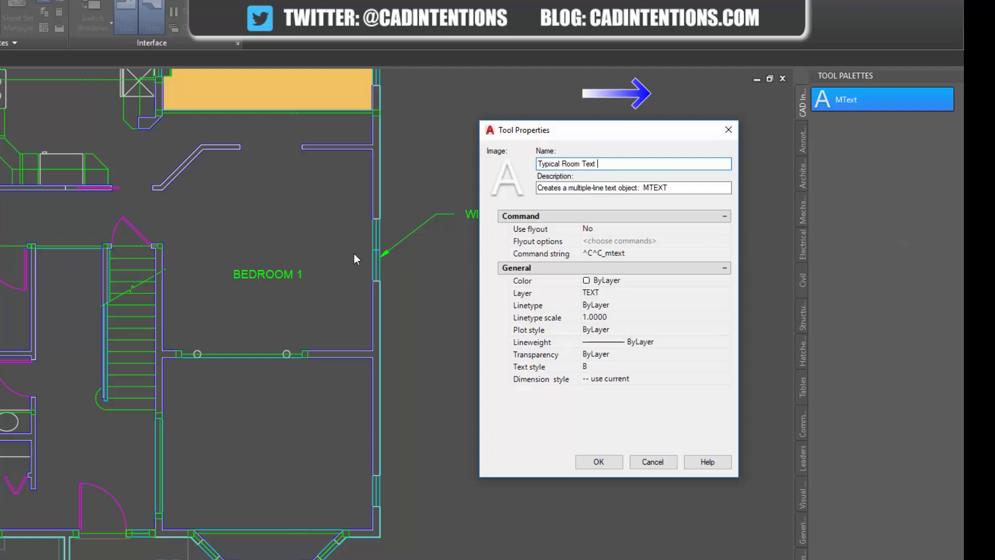
{"action": "mouse_move", "coordinate": [323, 191]}
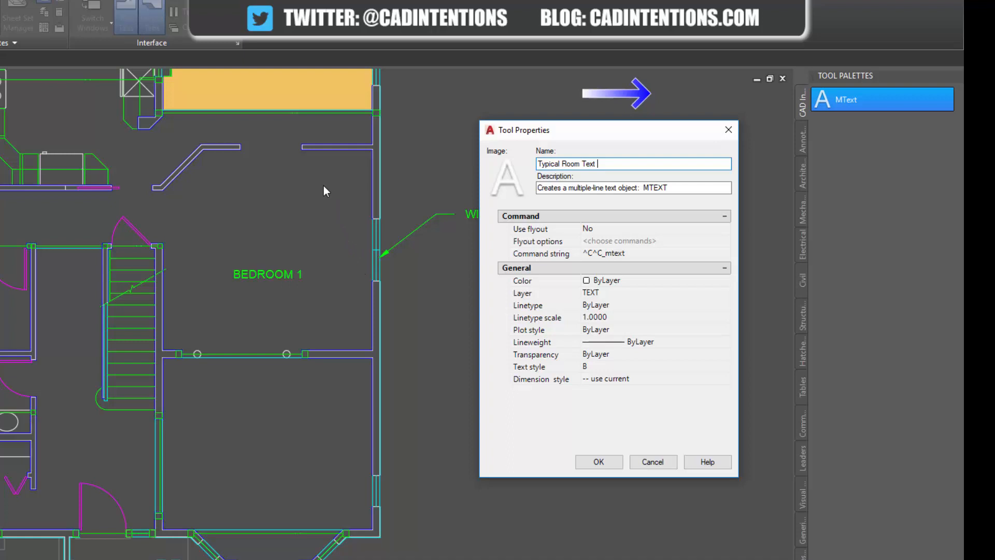
{"action": "mouse_move", "coordinate": [295, 284]}
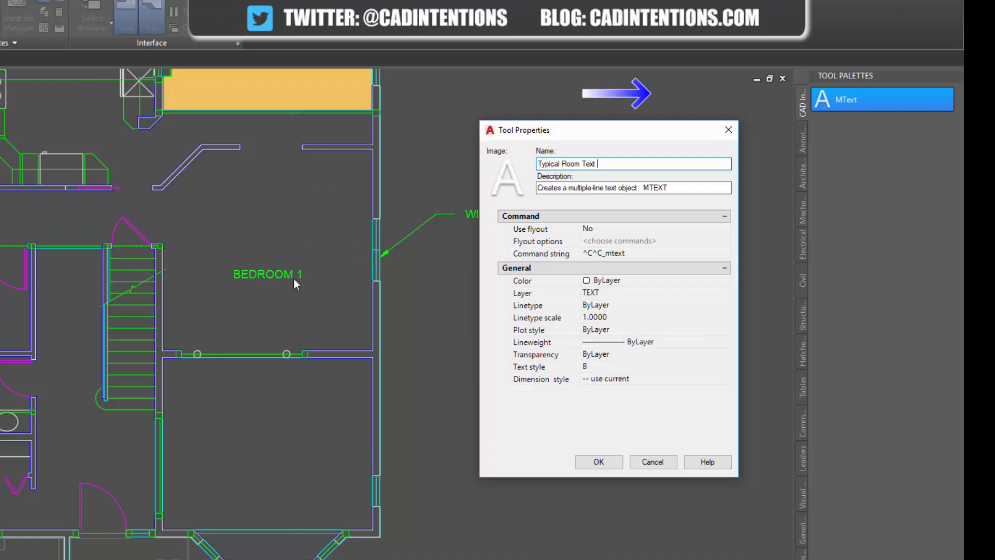
{"action": "mouse_move", "coordinate": [295, 259]}
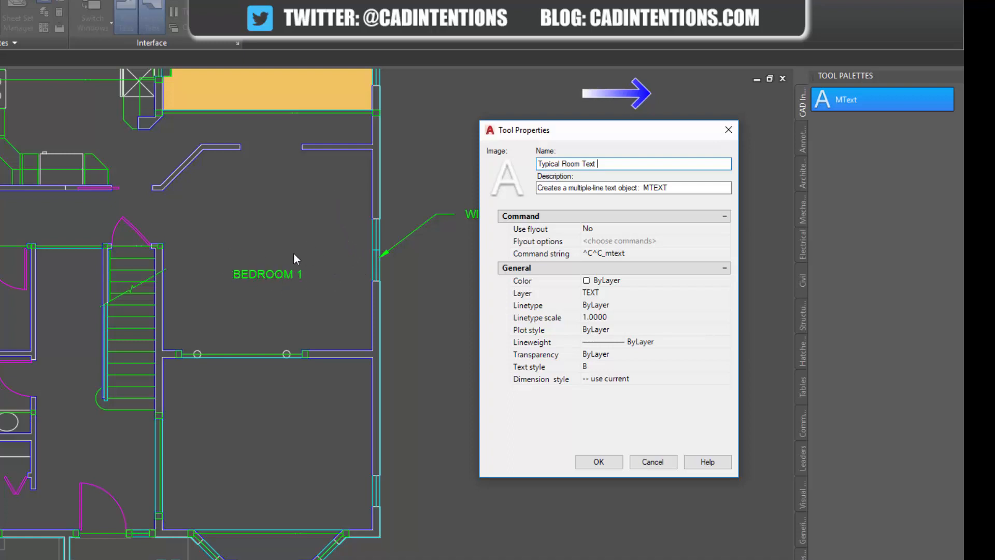
{"action": "mouse_move", "coordinate": [338, 278]}
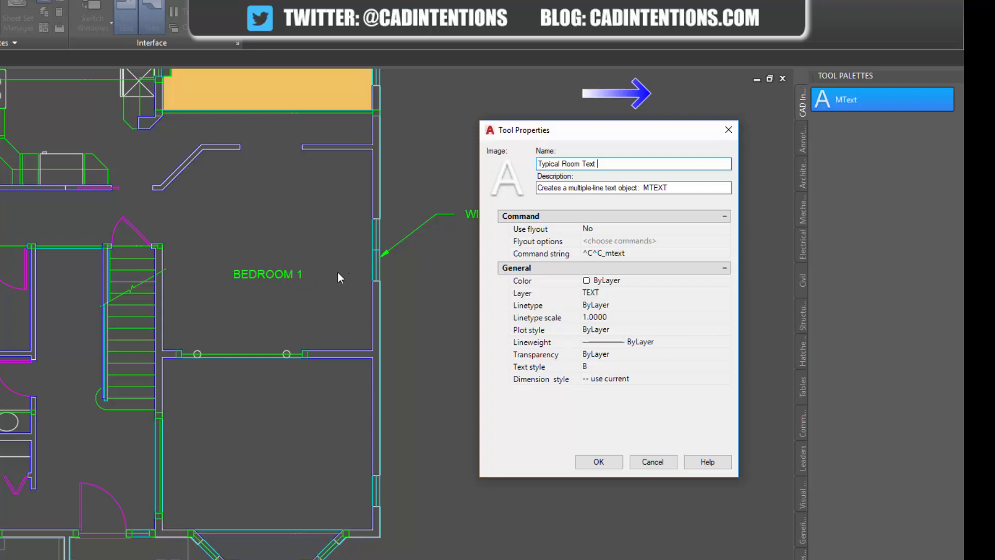
{"action": "mouse_move", "coordinate": [301, 282]}
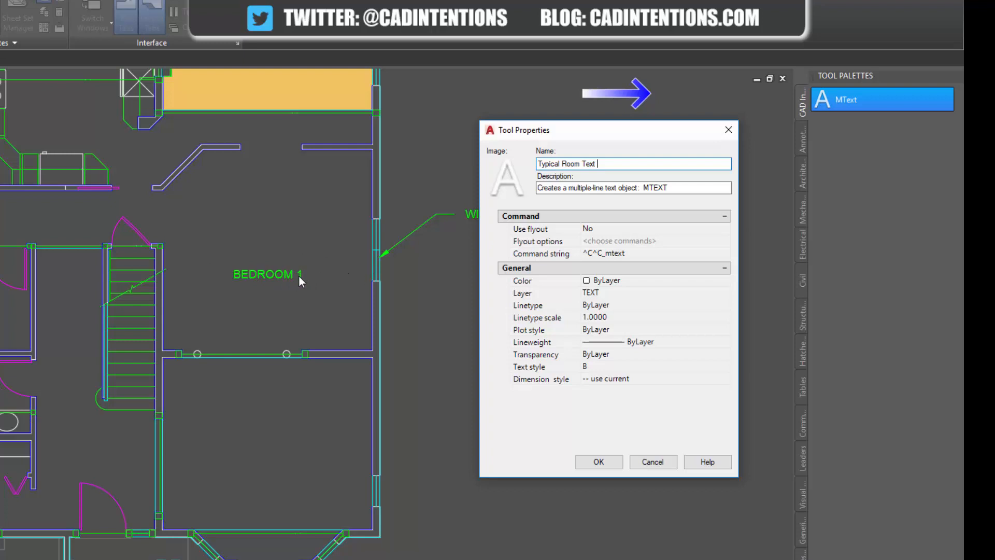
{"action": "mouse_move", "coordinate": [381, 311]}
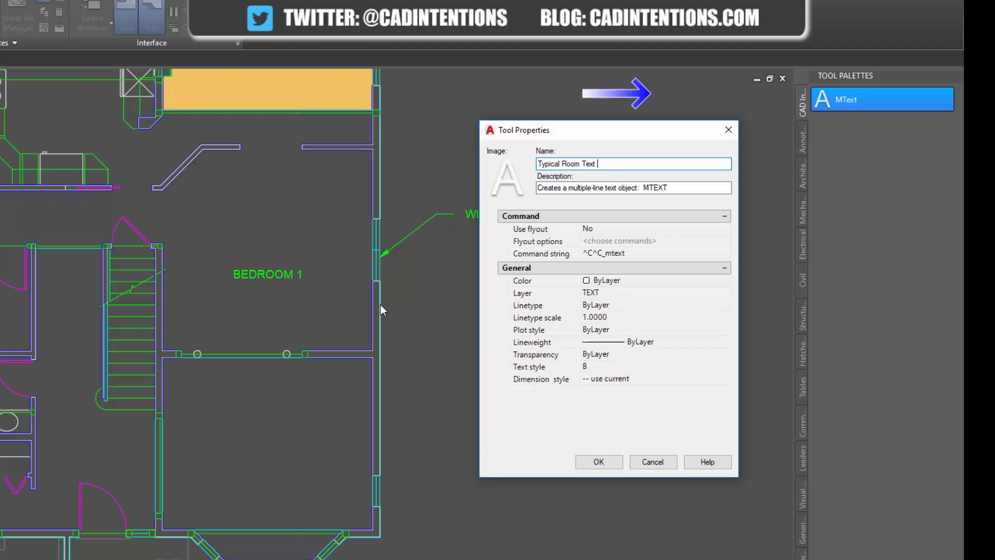
{"action": "mouse_move", "coordinate": [299, 284]}
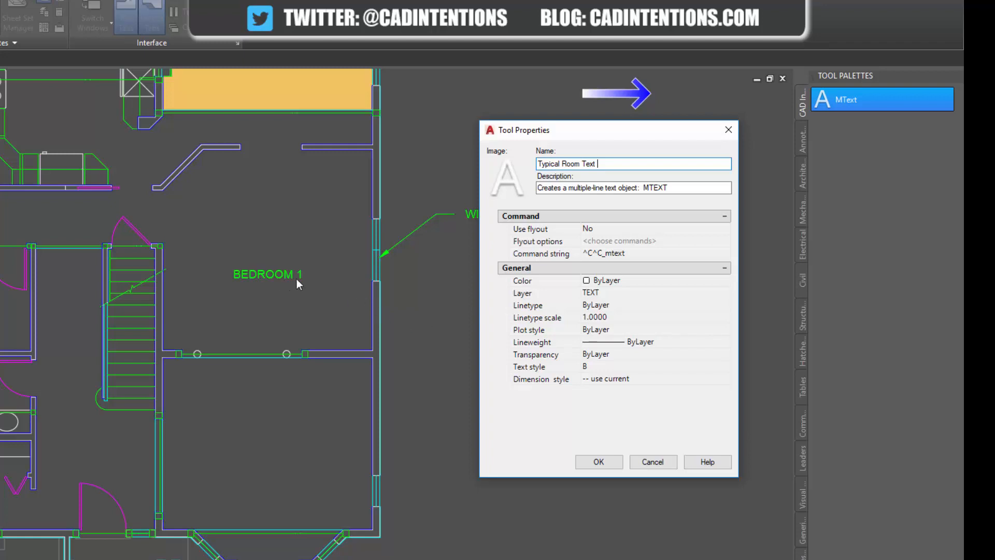
{"action": "mouse_move", "coordinate": [795, 167]}
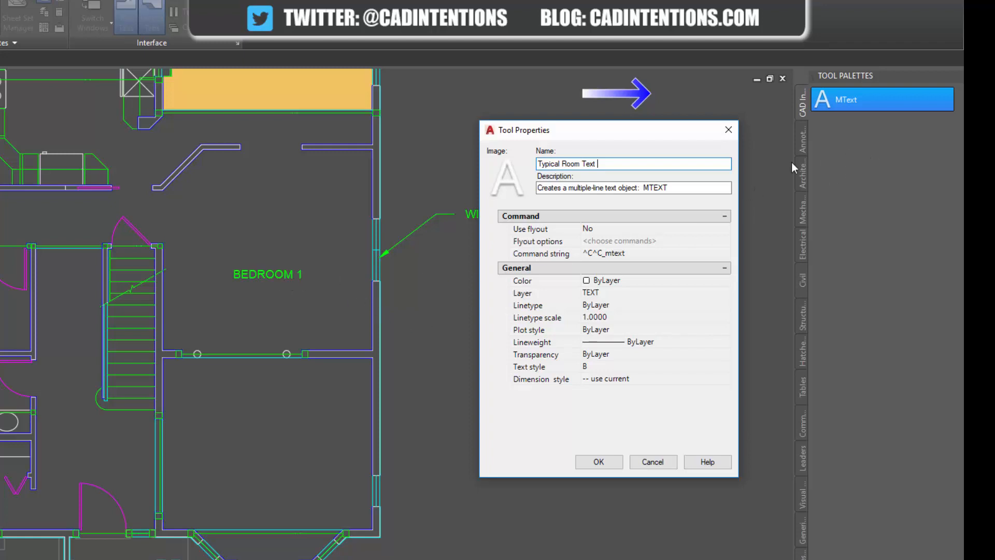
{"action": "mouse_move", "coordinate": [592, 190]}
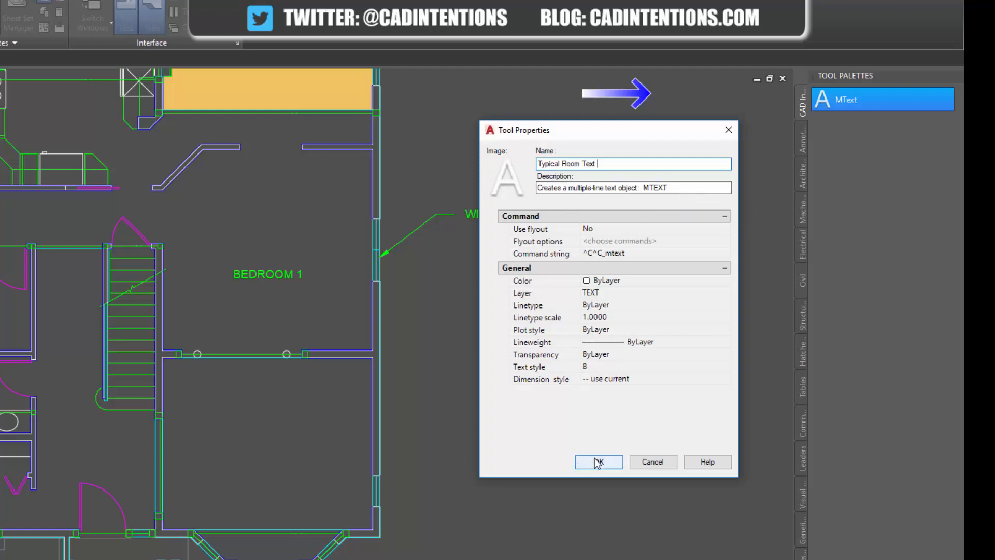
- Confirm the Typical Room Text name and label the lower room BEDROOM 2 with the tool
{"action": "left_click", "coordinate": [599, 461]}
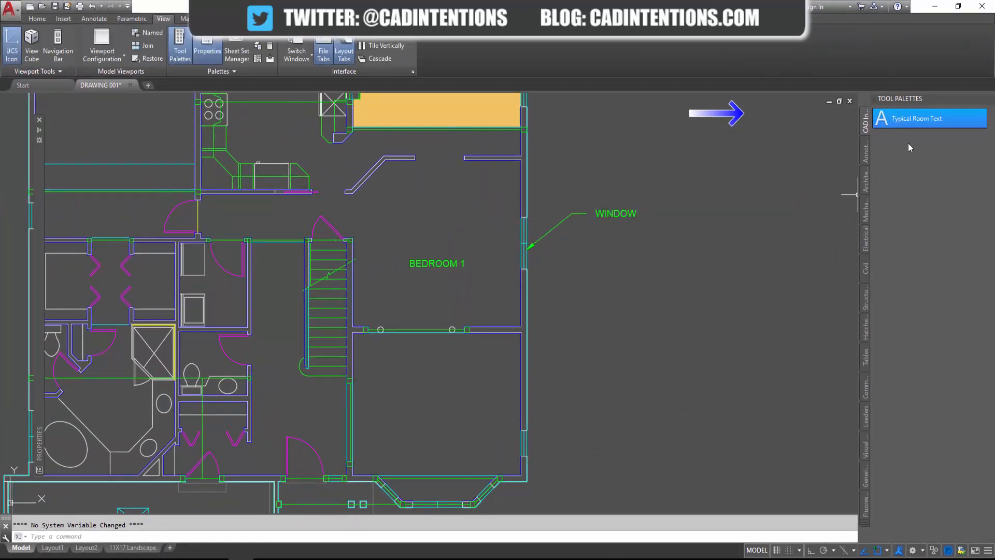
{"action": "mouse_move", "coordinate": [929, 119]}
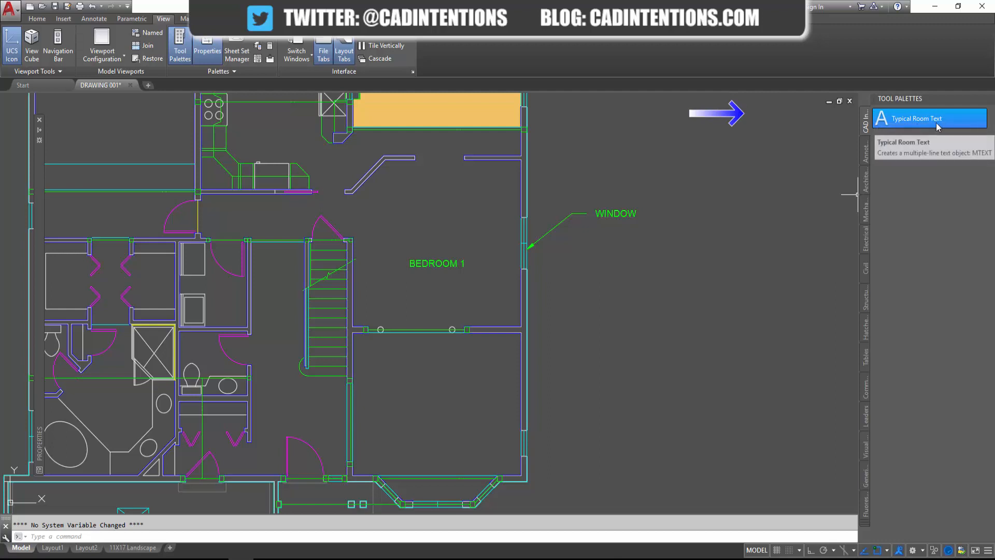
{"action": "left_click", "coordinate": [93, 18]}
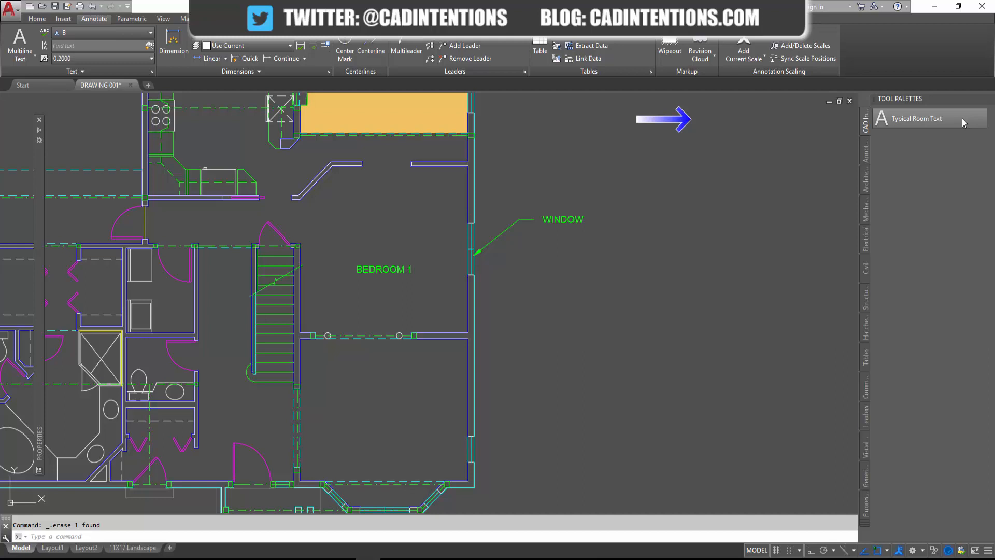
{"action": "mouse_move", "coordinate": [962, 123]}
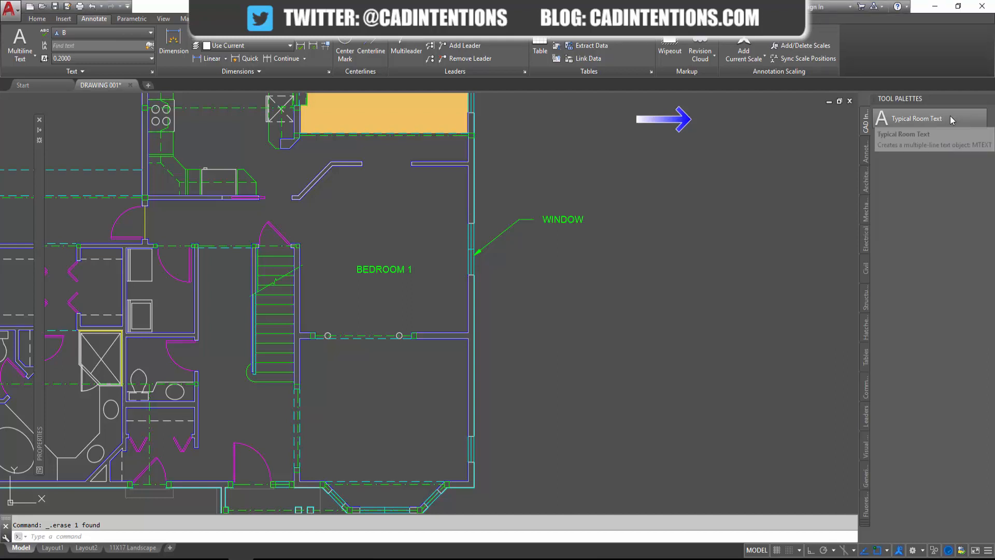
{"action": "left_click", "coordinate": [915, 118]}
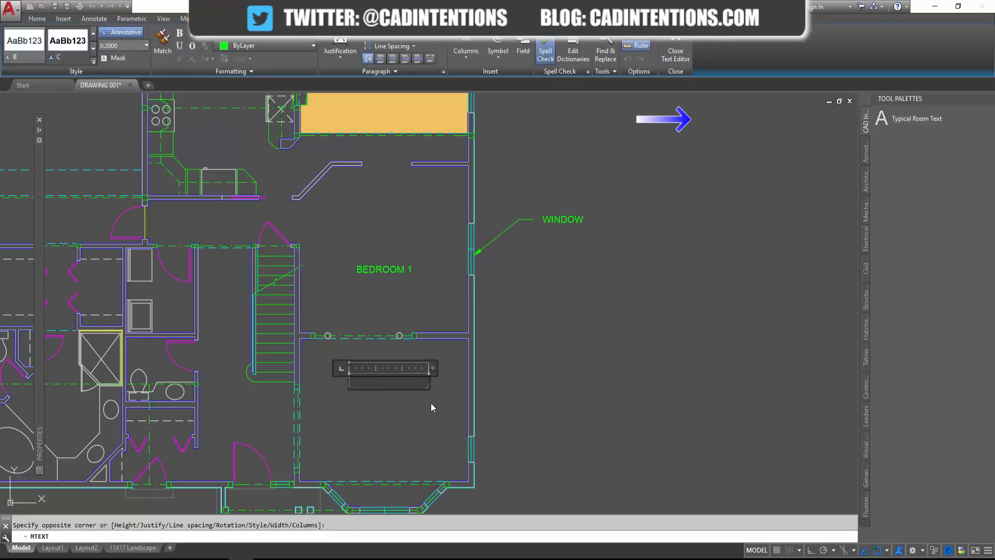
{"action": "type", "text": "BEDROOM 2"}
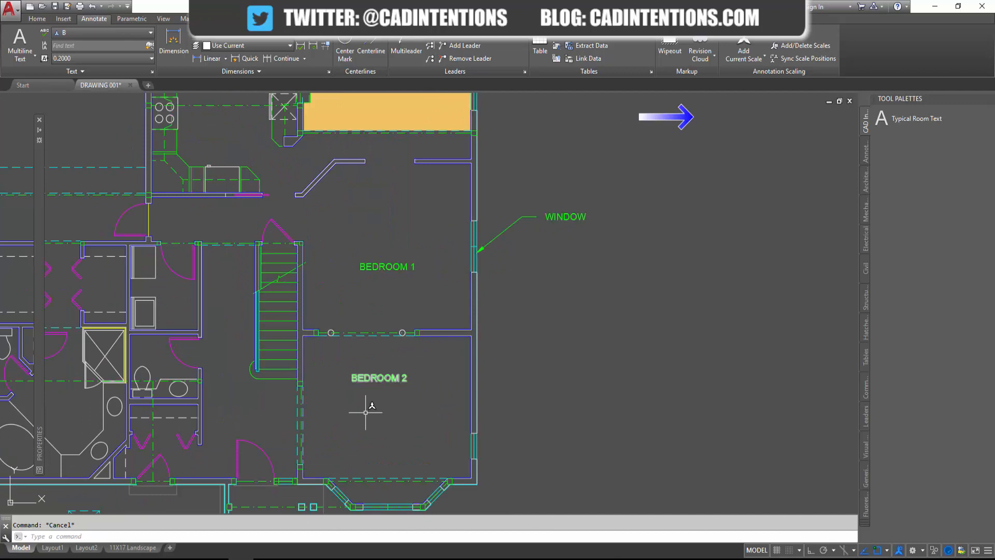
{"action": "mouse_move", "coordinate": [433, 402]}
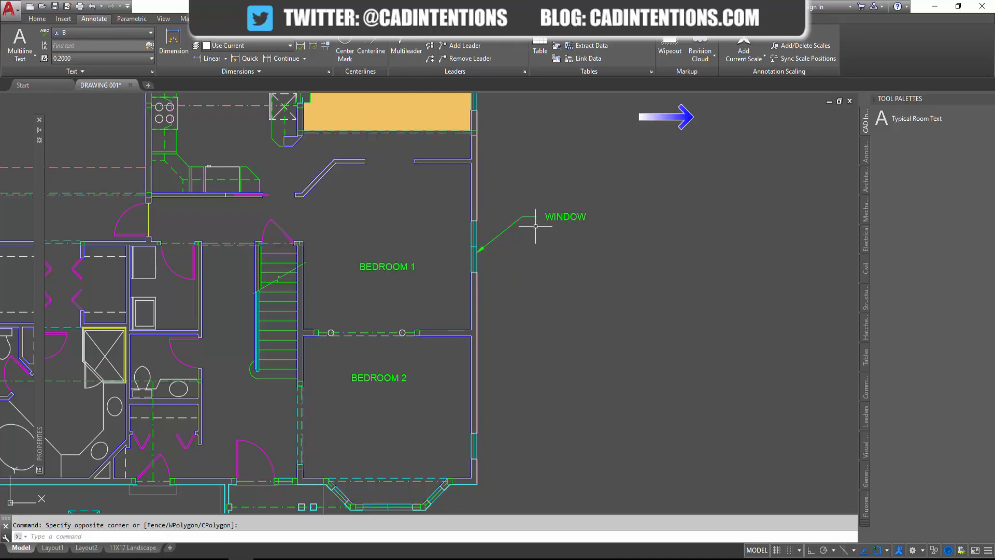
- Add the WINDOW leader to the palette and name the new tool Typical Leader
{"action": "left_click", "coordinate": [508, 231]}
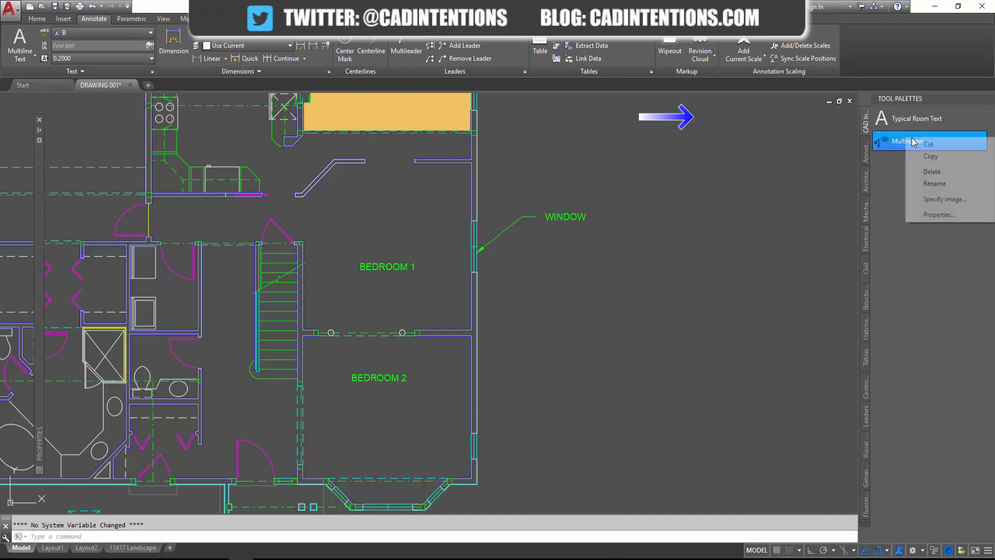
{"action": "left_click", "coordinate": [940, 214]}
{"action": "type", "text": "Typical Lea"}
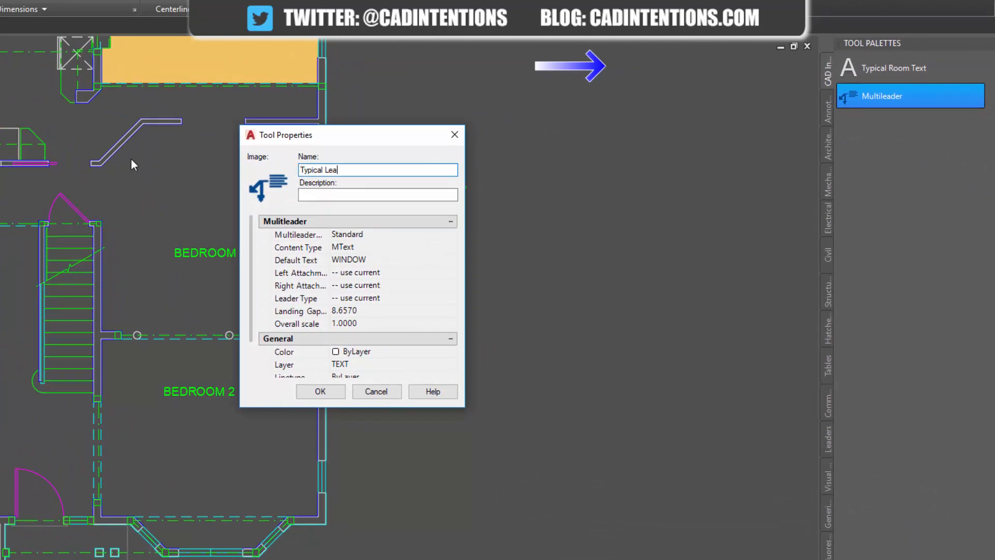
{"action": "type", "text": "der"}
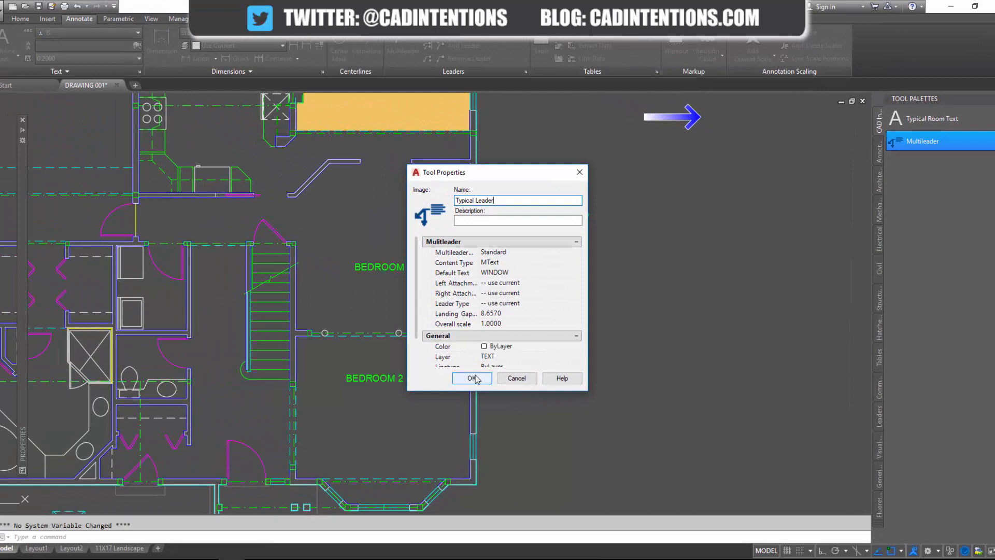
{"action": "left_click", "coordinate": [472, 378]}
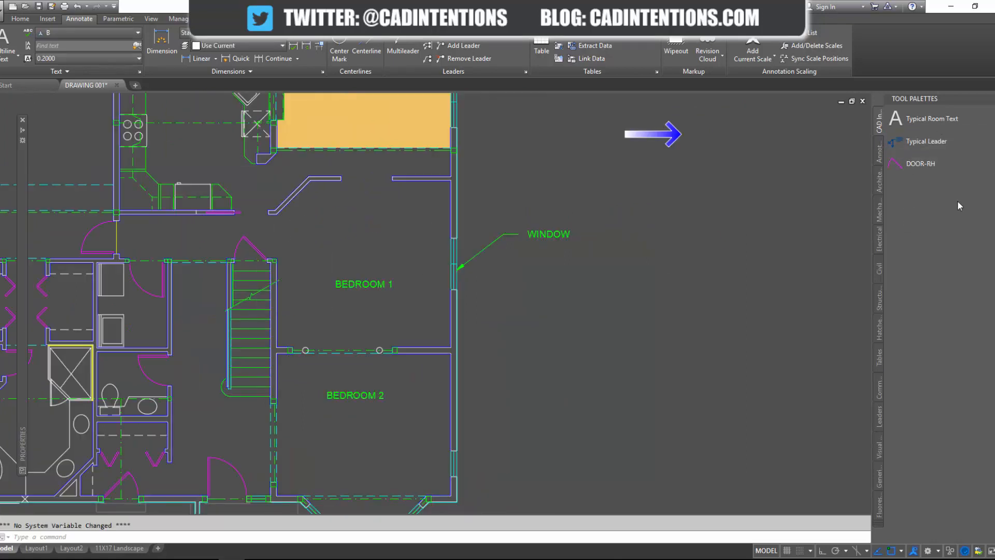
- Insert the DOOR-RH block from the palette onto the wall between the two bedrooms
{"action": "right_click", "coordinate": [920, 163]}
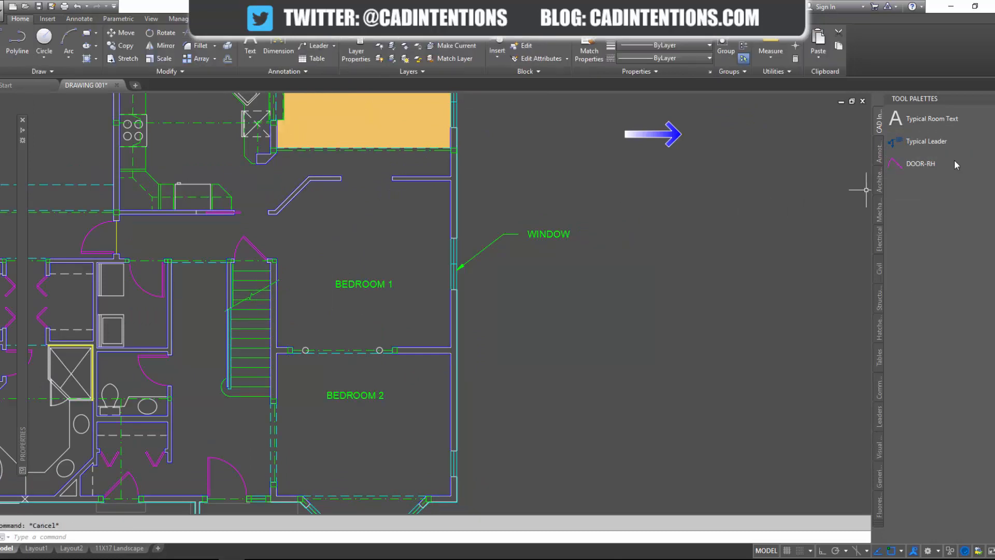
{"action": "left_click", "coordinate": [920, 163]}
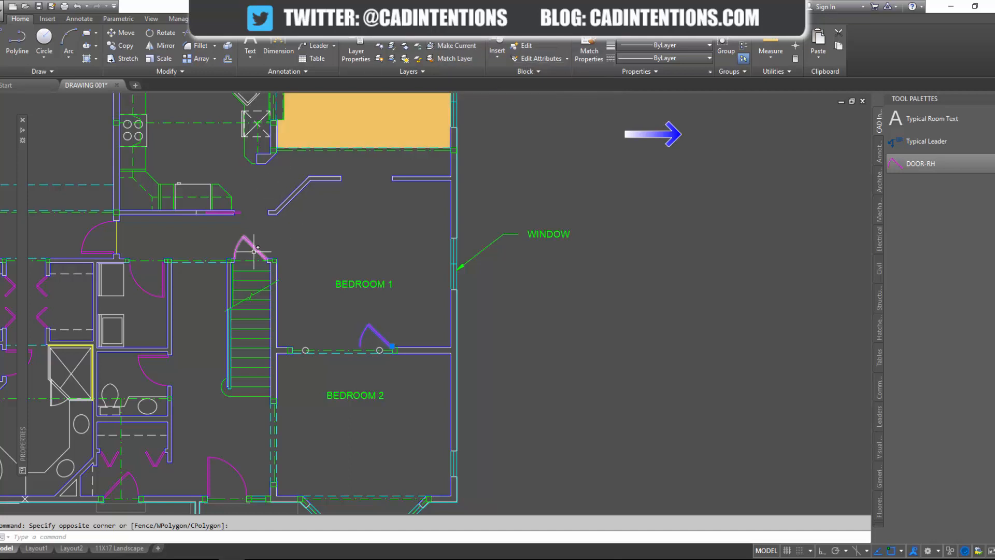
{"action": "key", "text": "Escape"}
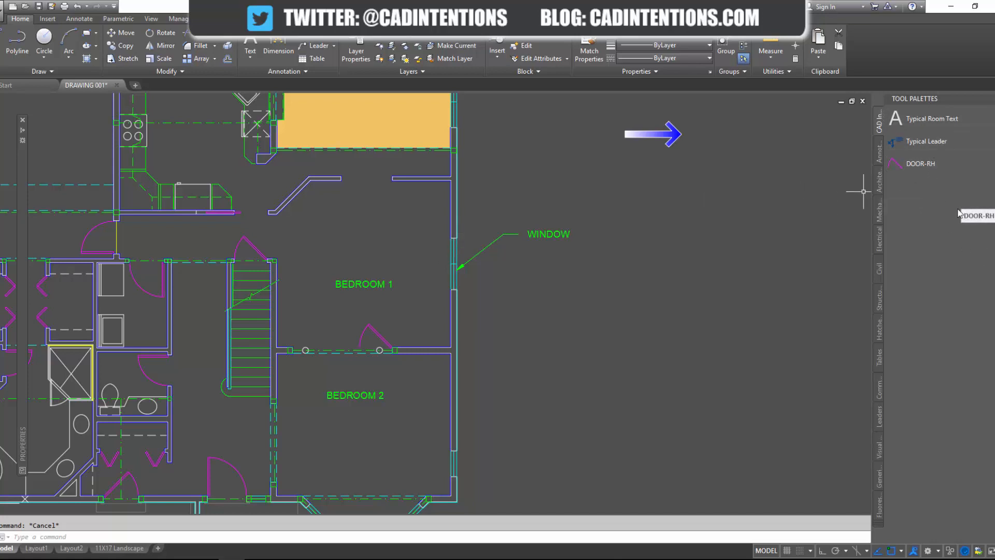
{"action": "mouse_move", "coordinate": [809, 254]}
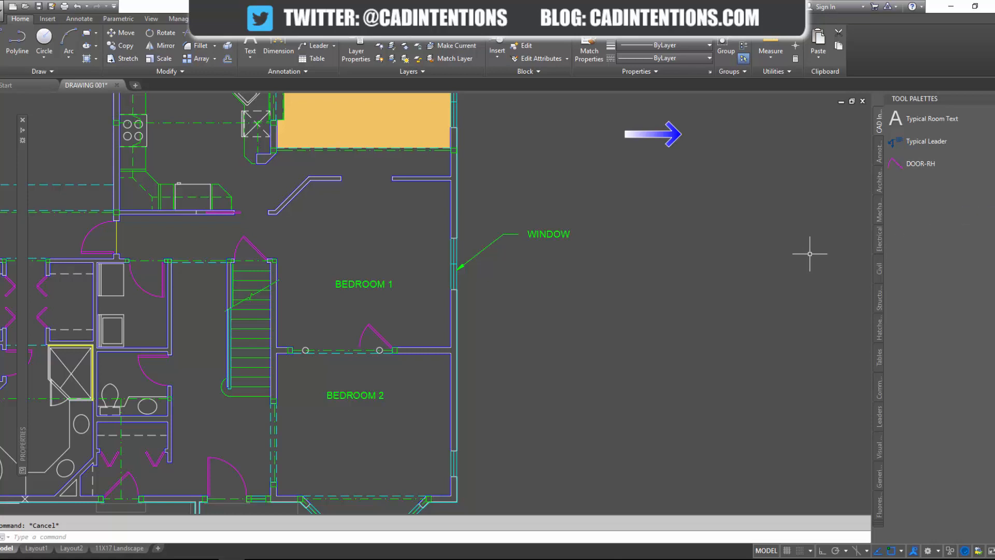
{"action": "mouse_move", "coordinate": [456, 257]}
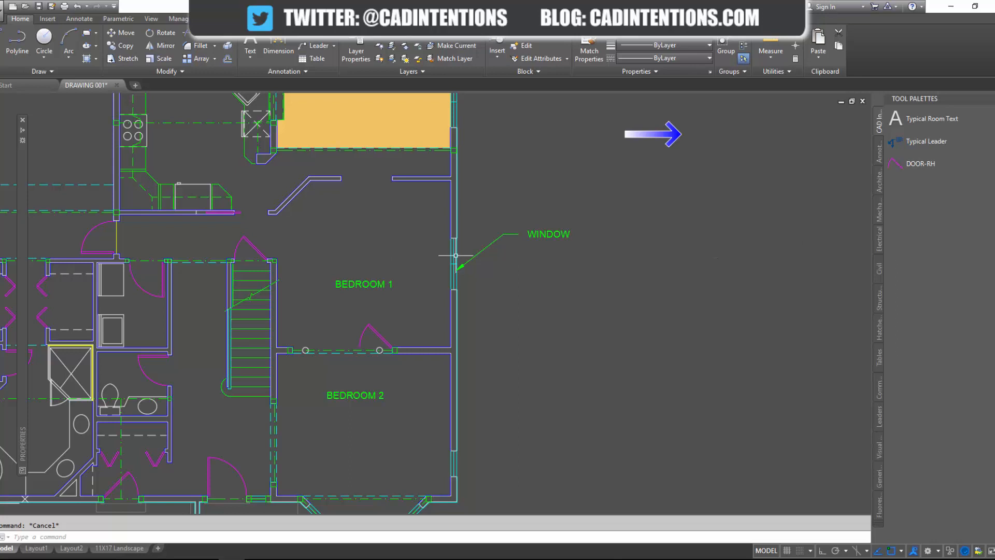
{"action": "mouse_move", "coordinate": [616, 258]}
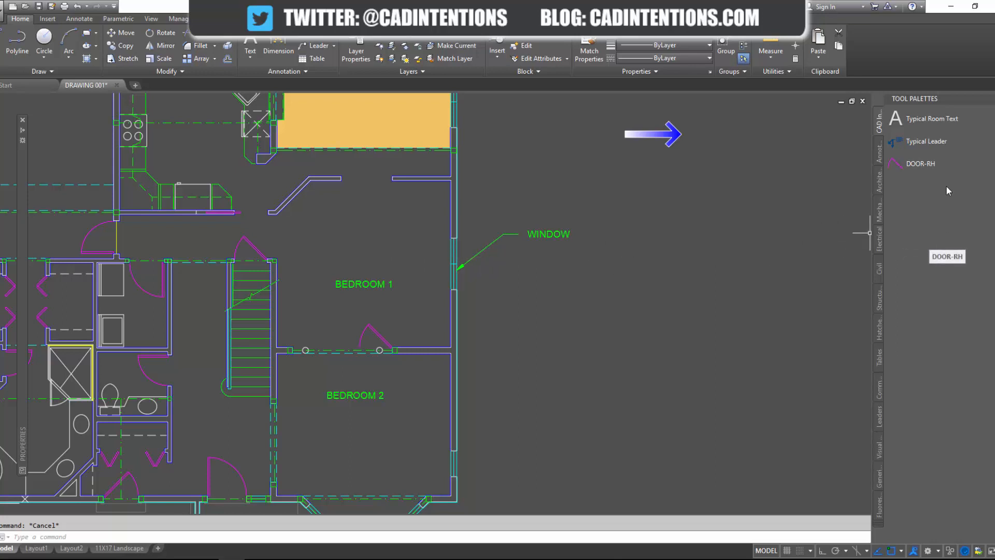
{"action": "mouse_move", "coordinate": [949, 197]}
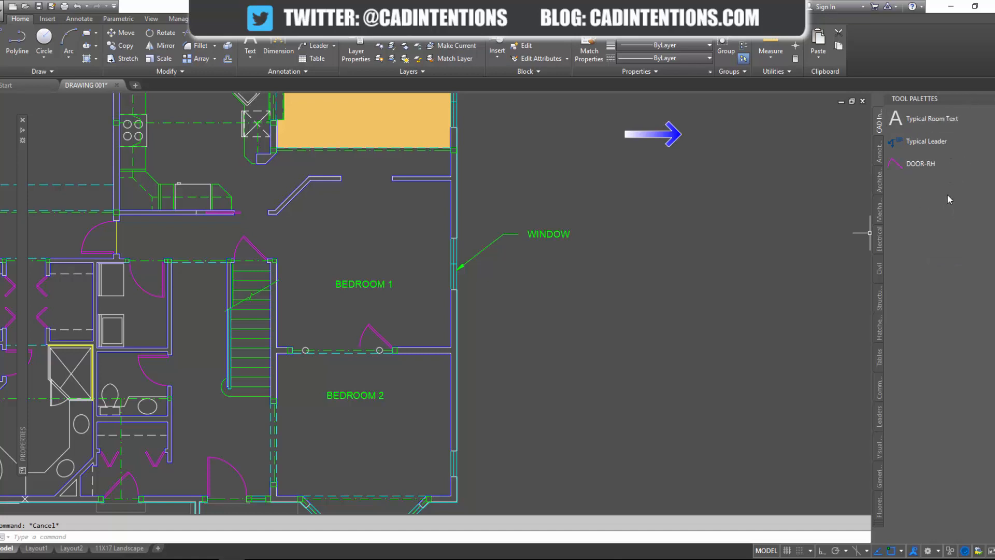
- Add a separator line and a Blocks text heading above the DOOR-RH tool
{"action": "right_click", "coordinate": [945, 191]}
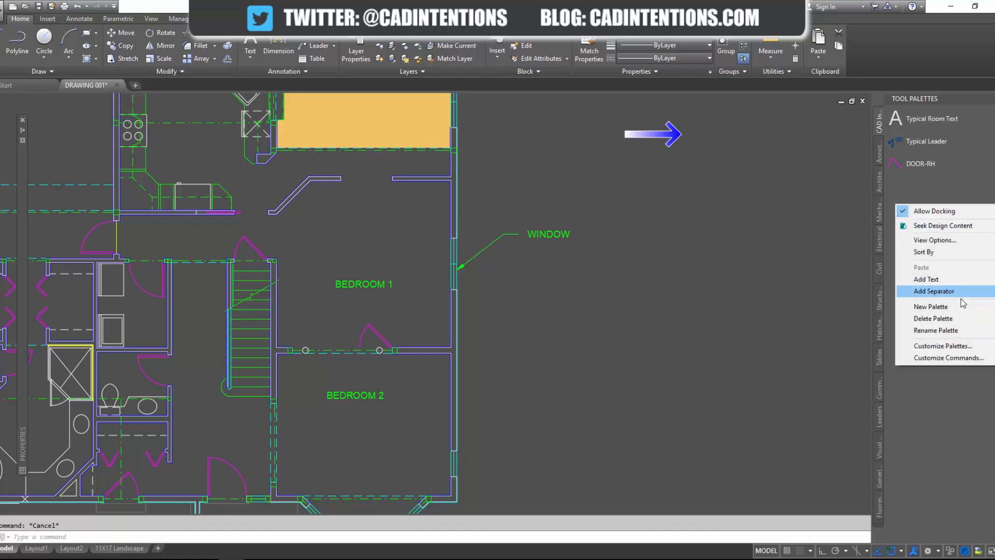
{"action": "left_click", "coordinate": [926, 279]}
{"action": "type", "text": "Blocks"}
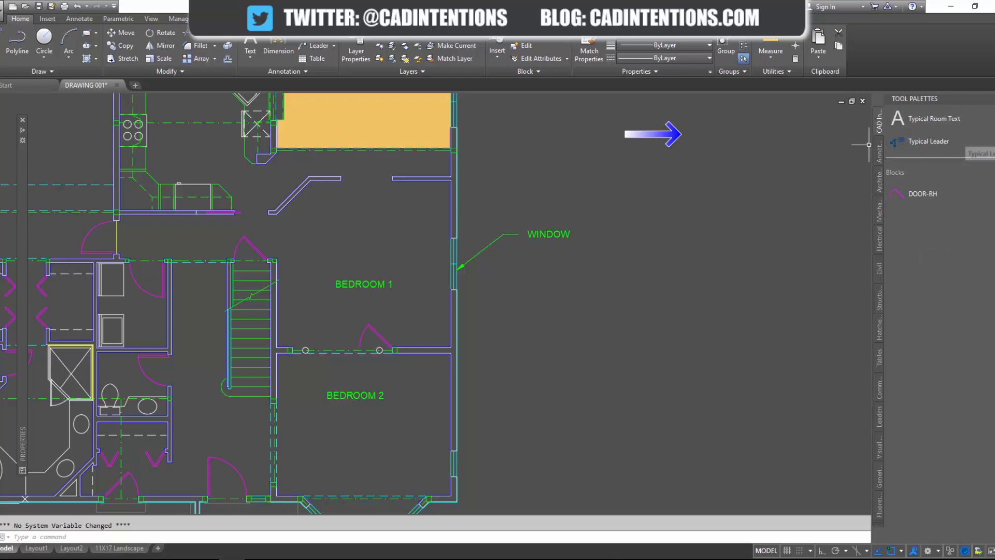
{"action": "mouse_move", "coordinate": [927, 141]}
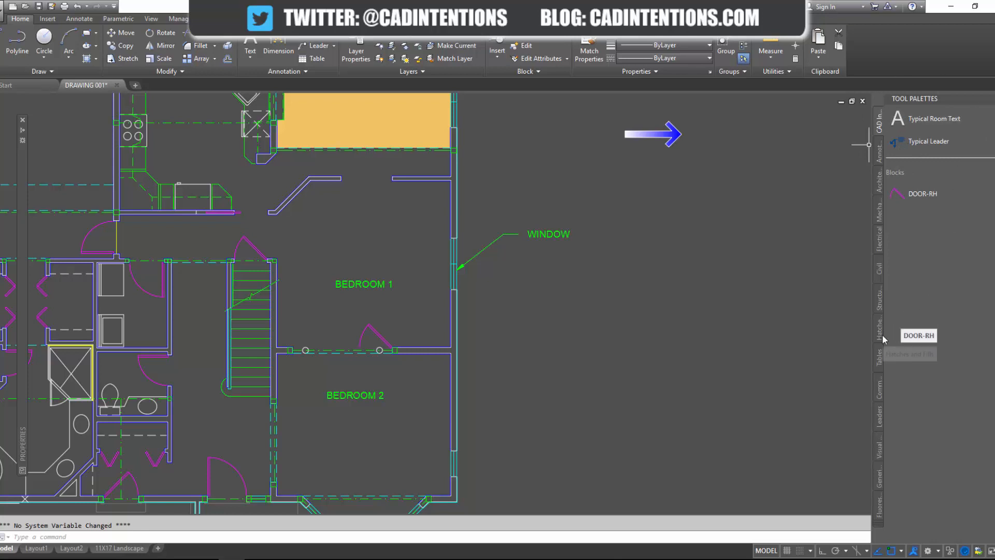
{"action": "left_click", "coordinate": [878, 327]}
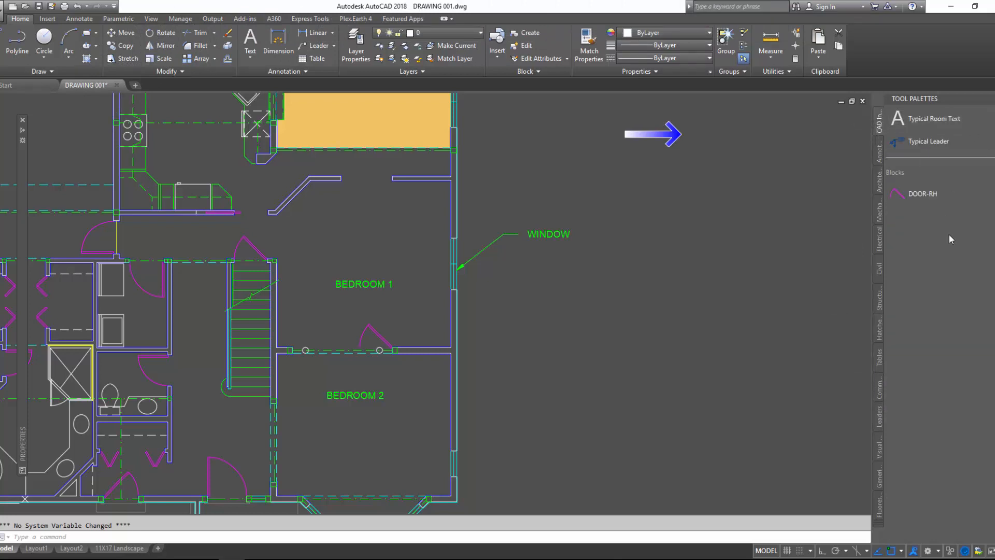
{"action": "mouse_move", "coordinate": [947, 247]}
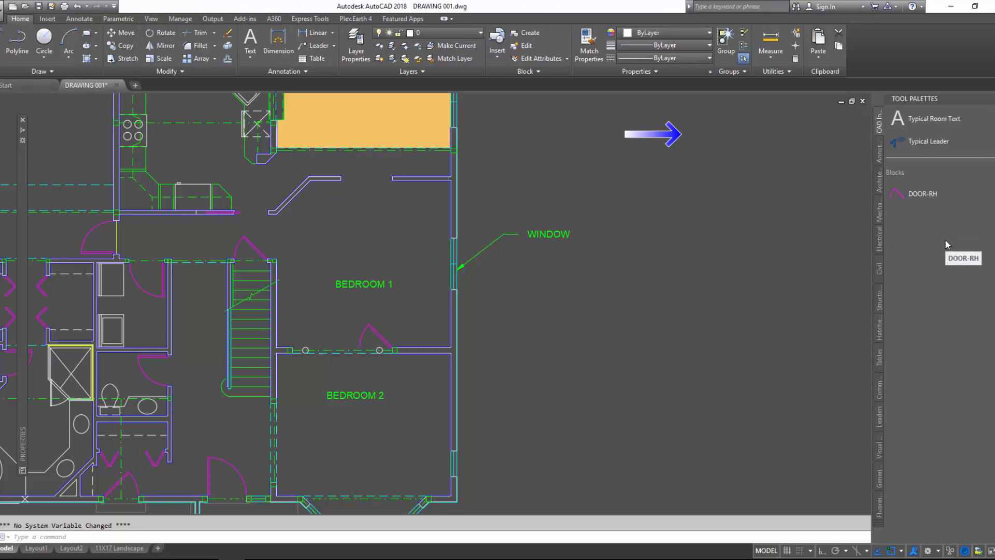
{"action": "mouse_move", "coordinate": [915, 445]}
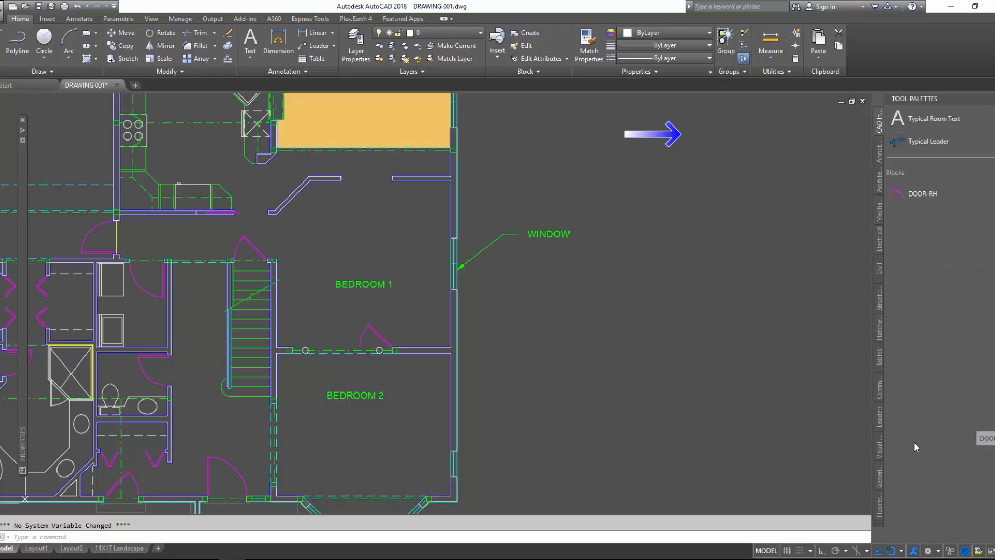
{"action": "mouse_move", "coordinate": [970, 382]}
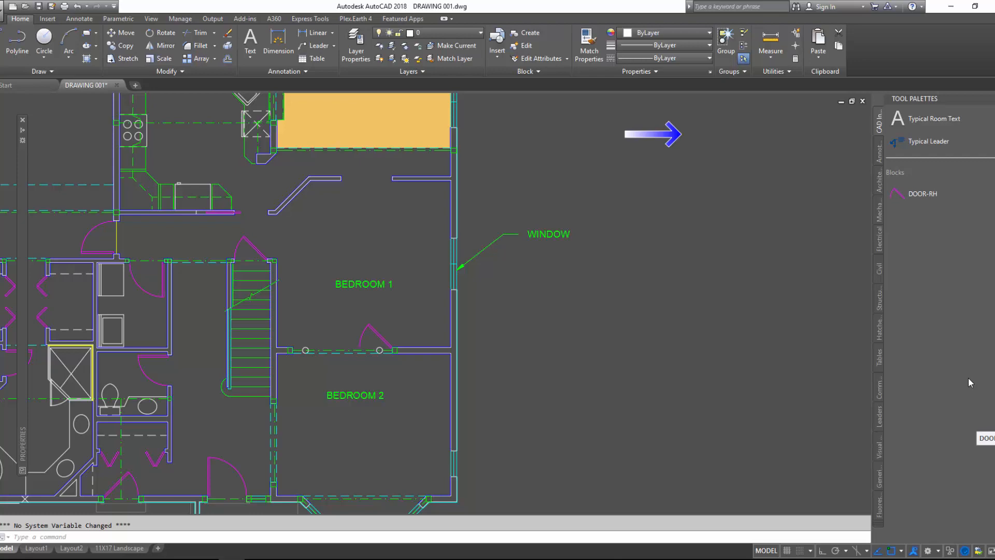
{"action": "mouse_move", "coordinate": [695, 383]}
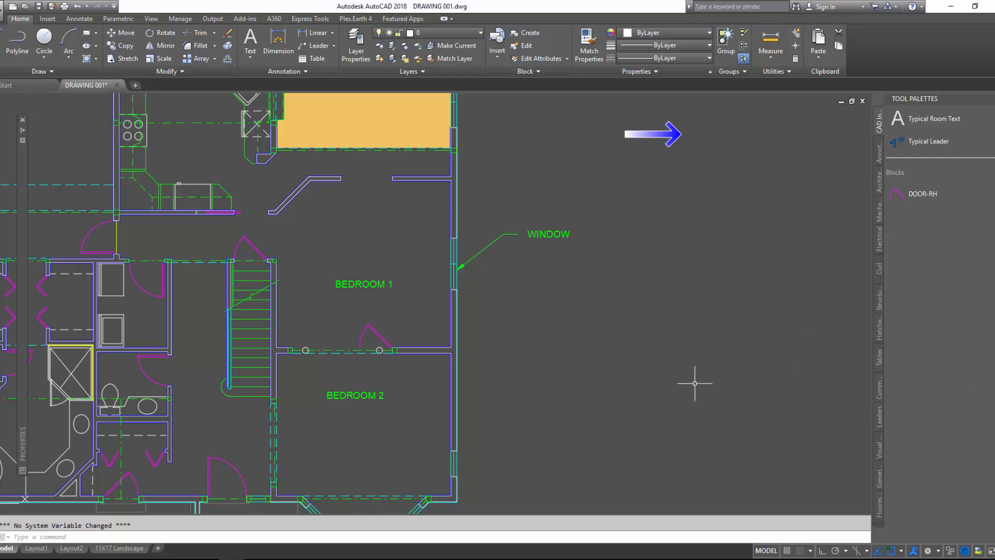
{"action": "mouse_move", "coordinate": [272, 317]}
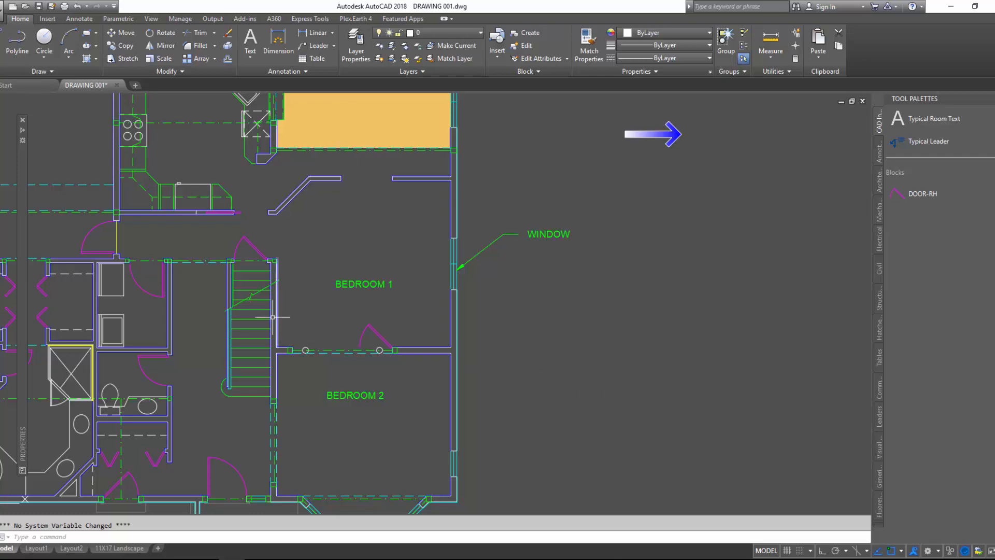